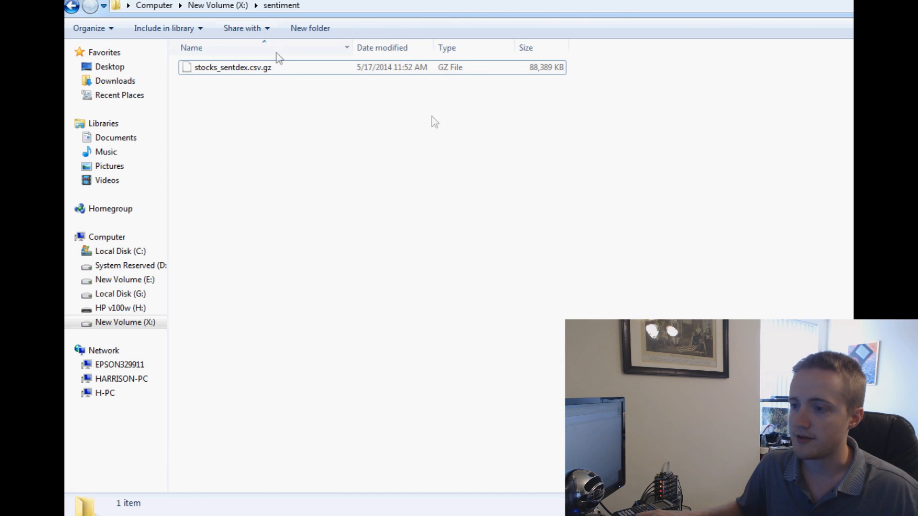
Extract the stocks_sentdex.csv.gz archive into the same folder with 7-Zip Extract Here
{"action": "left_click", "coordinate": [233, 67]}
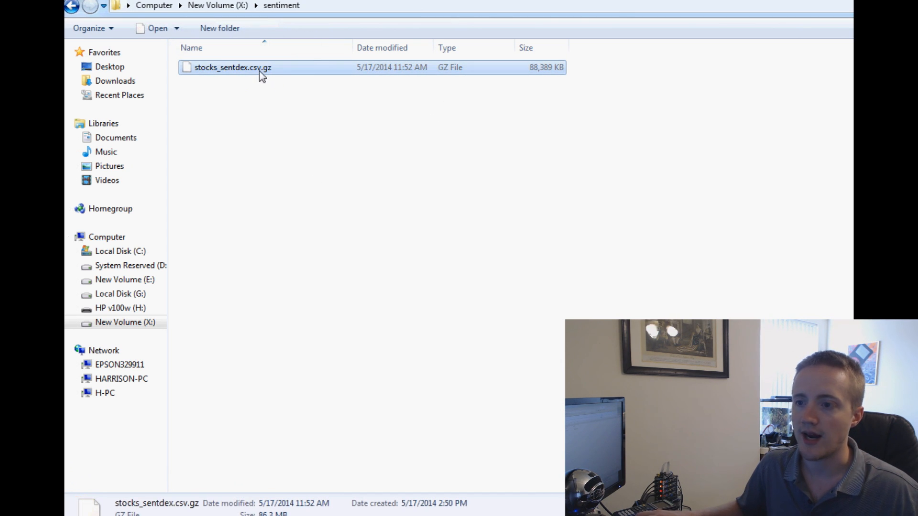
{"action": "right_click", "coordinate": [233, 67]}
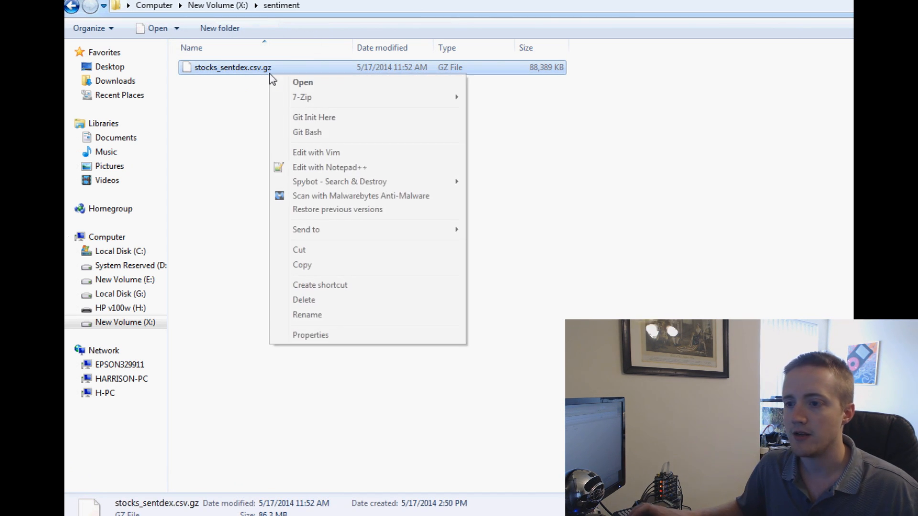
{"action": "mouse_move", "coordinate": [302, 98]}
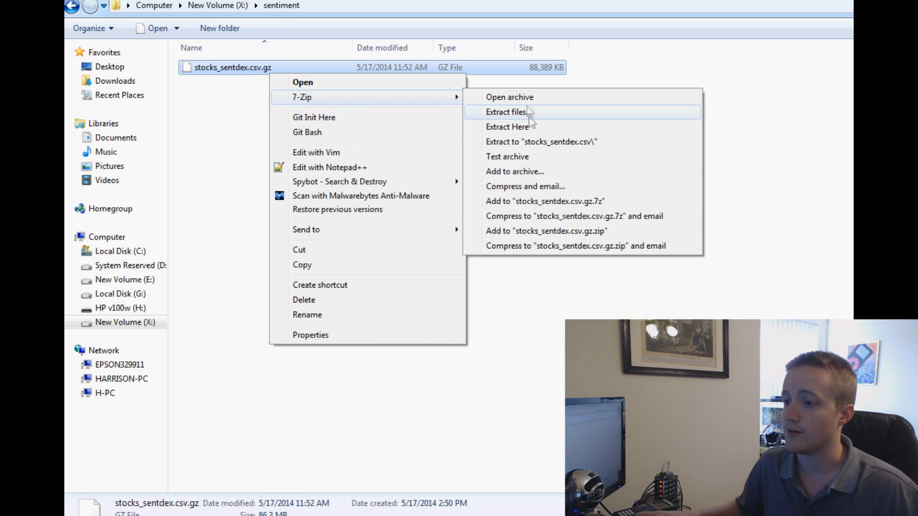
{"action": "mouse_move", "coordinate": [529, 127]}
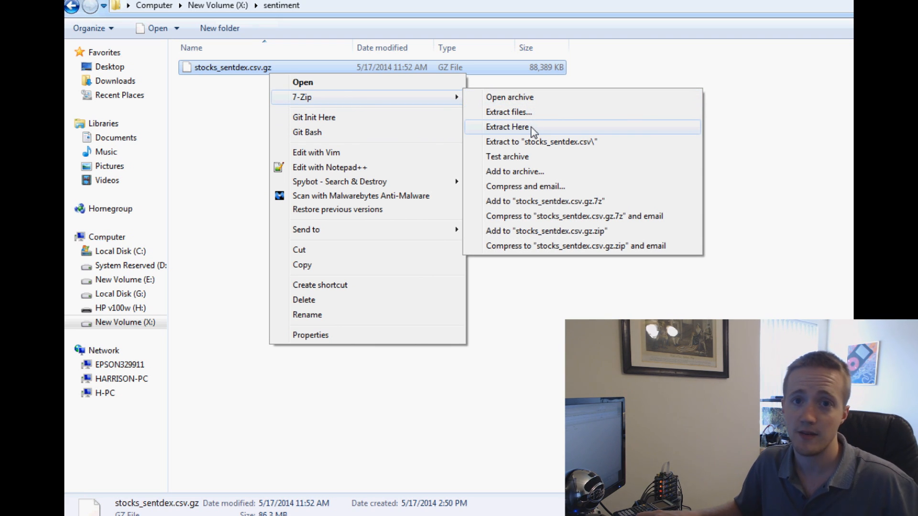
{"action": "left_click", "coordinate": [507, 127]}
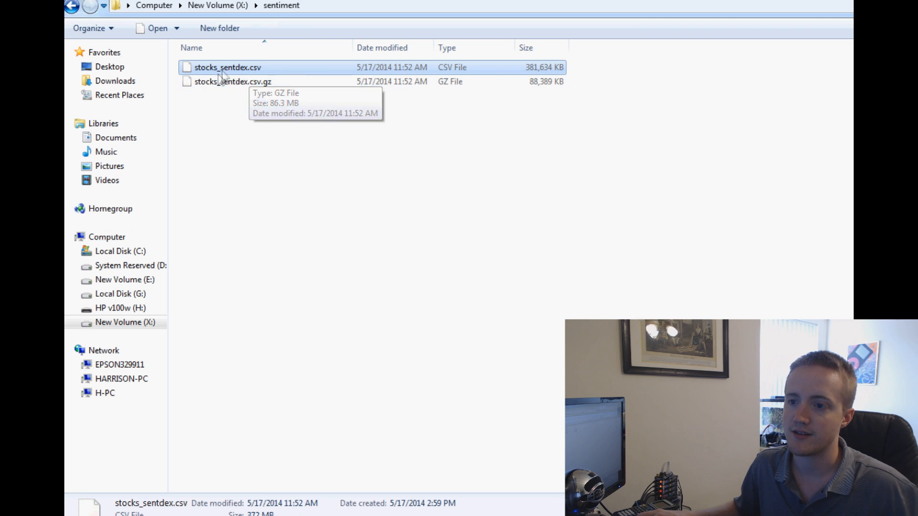
{"action": "mouse_move", "coordinate": [534, 74]}
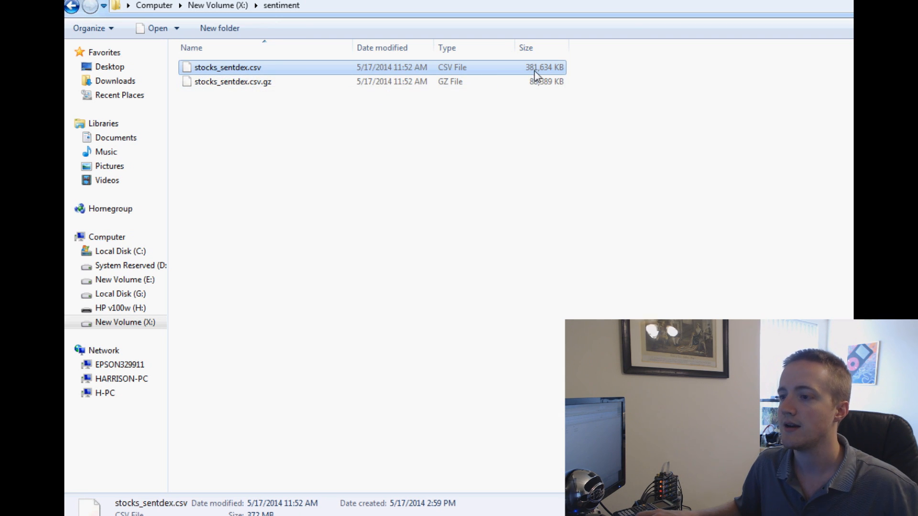
{"action": "mouse_move", "coordinate": [298, 72]}
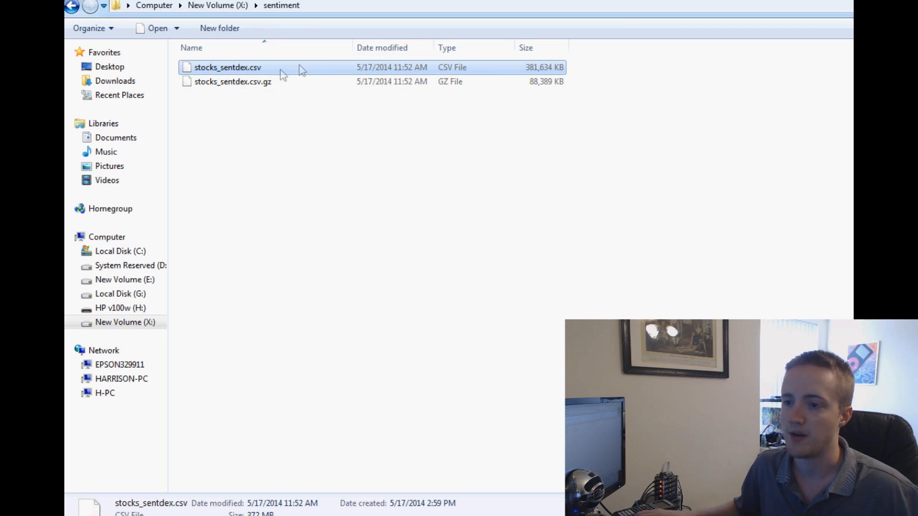
Send the extracted stocks_sentdex.csv to Notepad++ for editing
{"action": "right_click", "coordinate": [227, 66]}
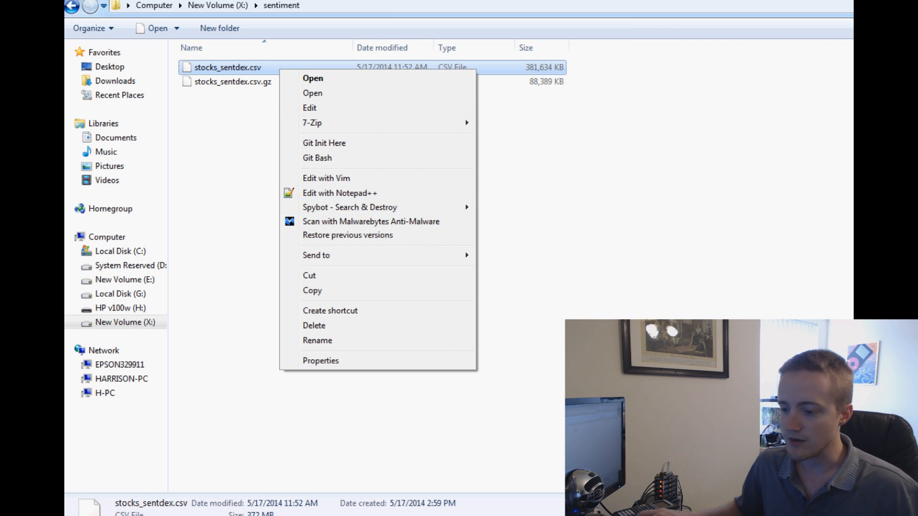
{"action": "left_click", "coordinate": [339, 193]}
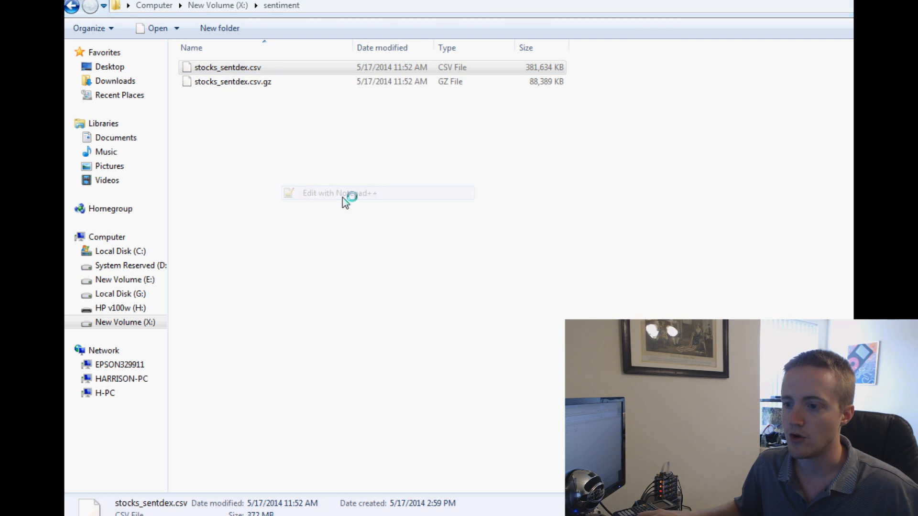
Inspect the loaded CSV's first rows, highlighting the timestamp, type heading and aapl ticker
{"action": "left_click", "coordinate": [338, 193]}
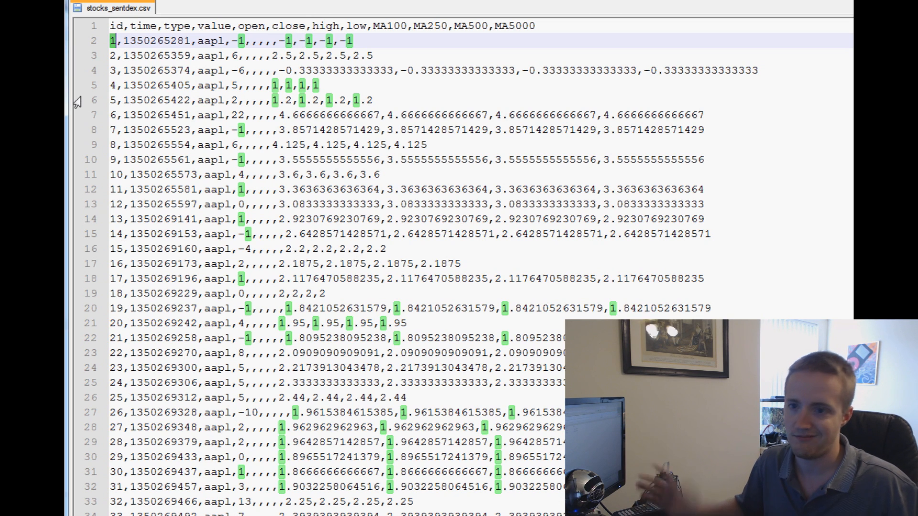
{"action": "double_click", "coordinate": [145, 26]}
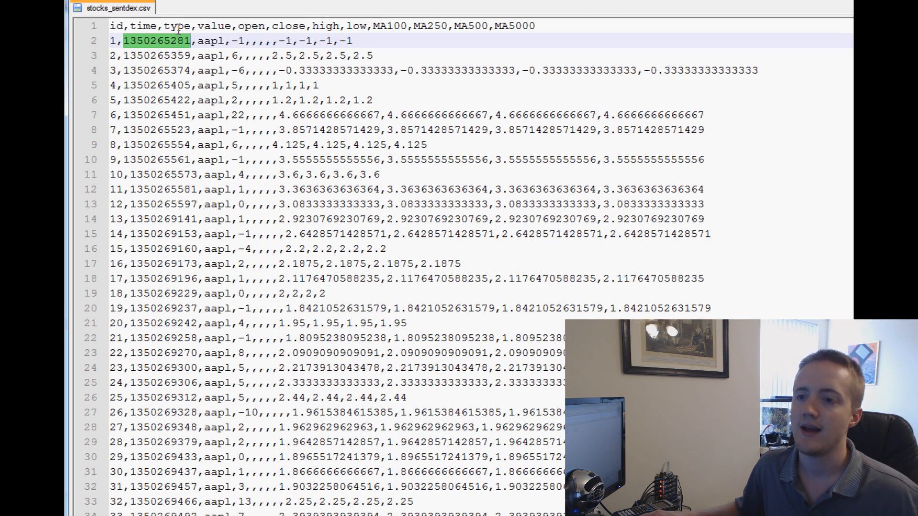
{"action": "double_click", "coordinate": [177, 26]}
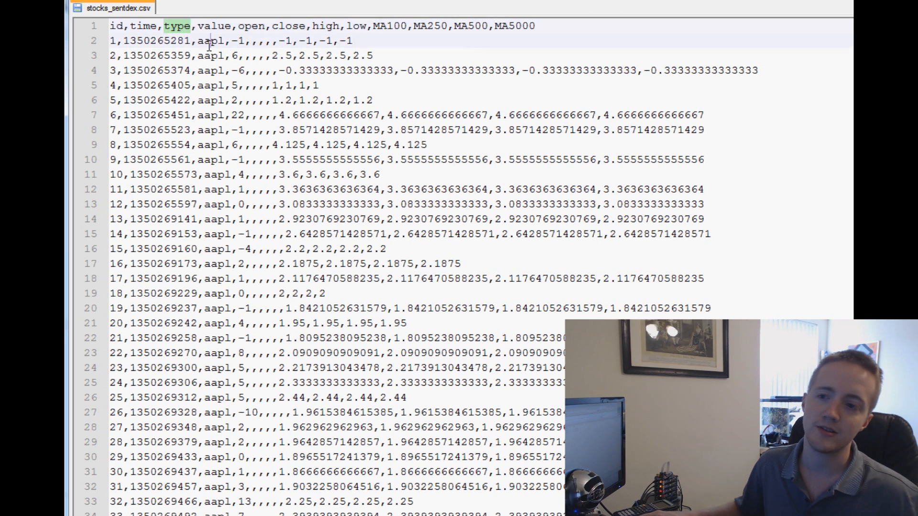
{"action": "double_click", "coordinate": [215, 41]}
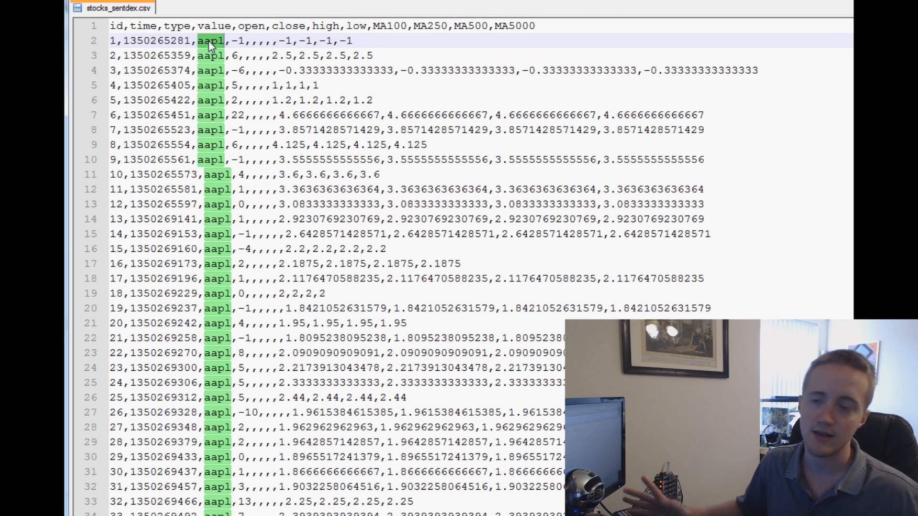
{"action": "mouse_move", "coordinate": [249, 183]}
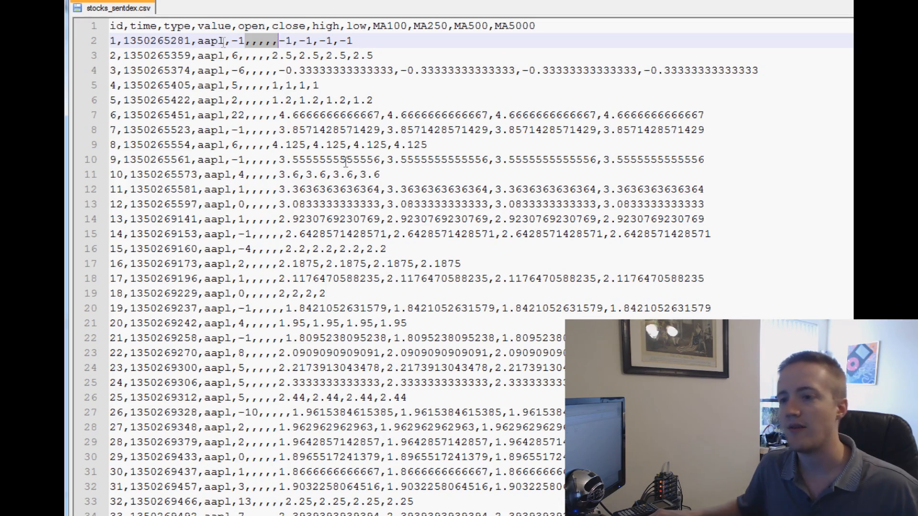
{"action": "scroll", "scroll_direction": "down", "scroll_amount": 3}
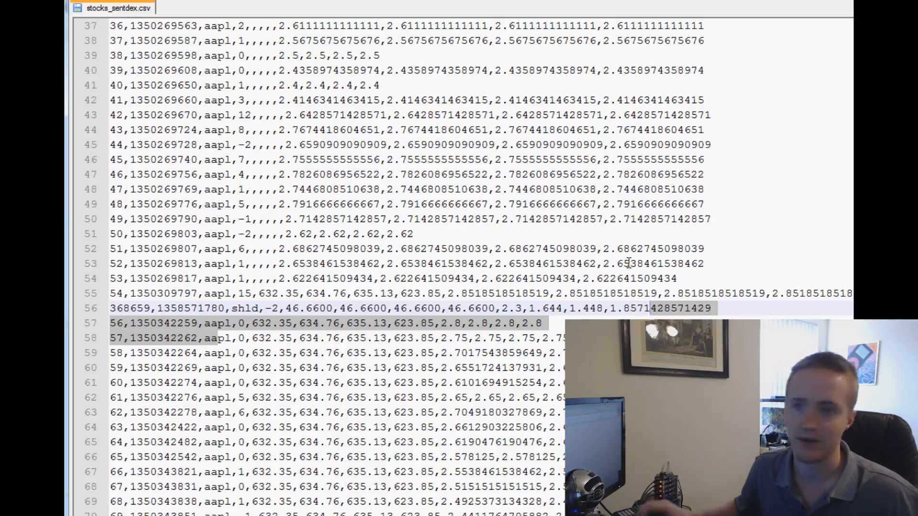
{"action": "scroll", "scroll_direction": "down", "scroll_amount": 3}
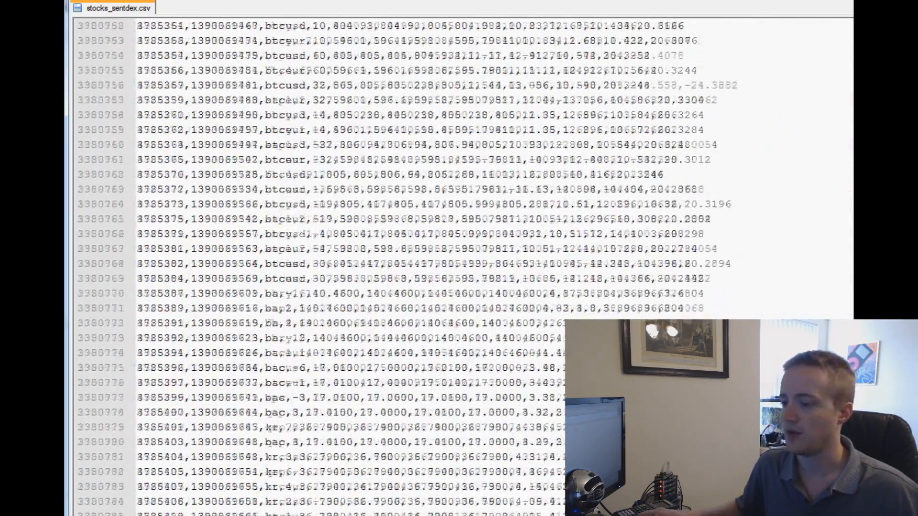
{"action": "scroll", "scroll_direction": "down", "scroll_amount": 3}
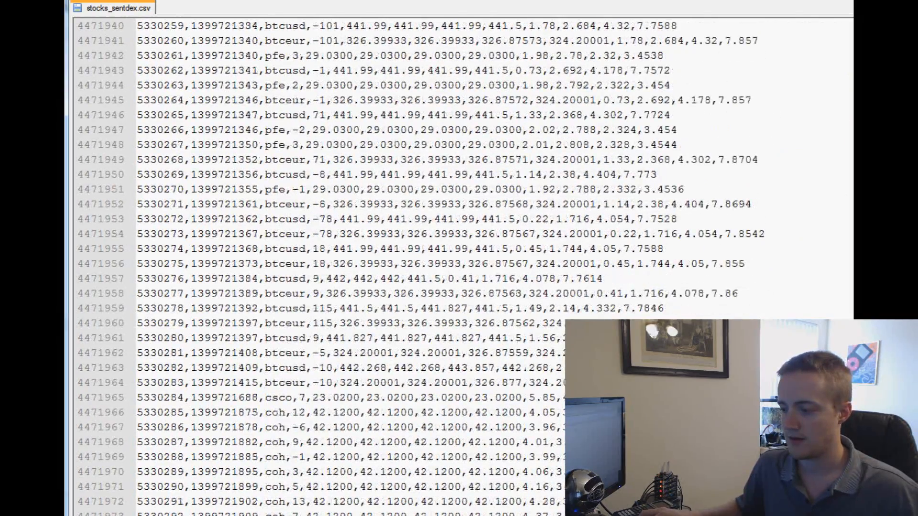
{"action": "scroll", "scroll_direction": "down", "scroll_amount": 3}
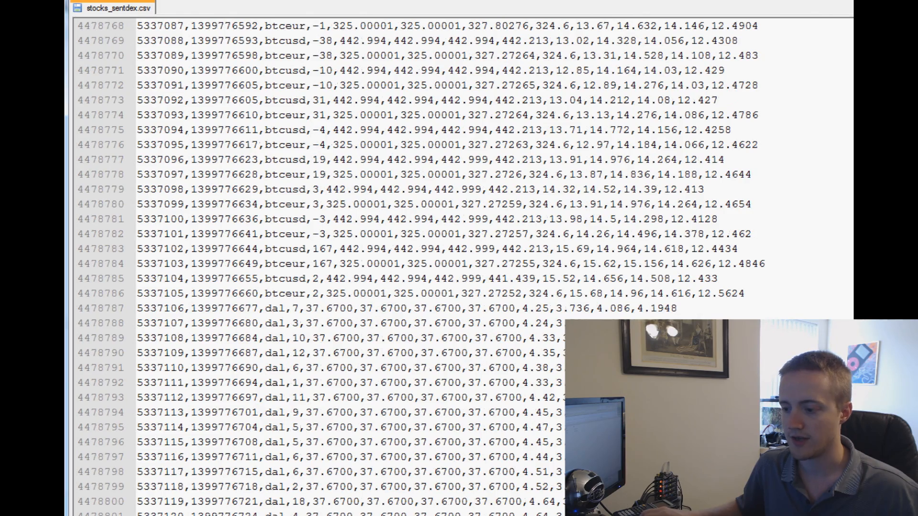
{"action": "key", "text": "ctrl+Home"}
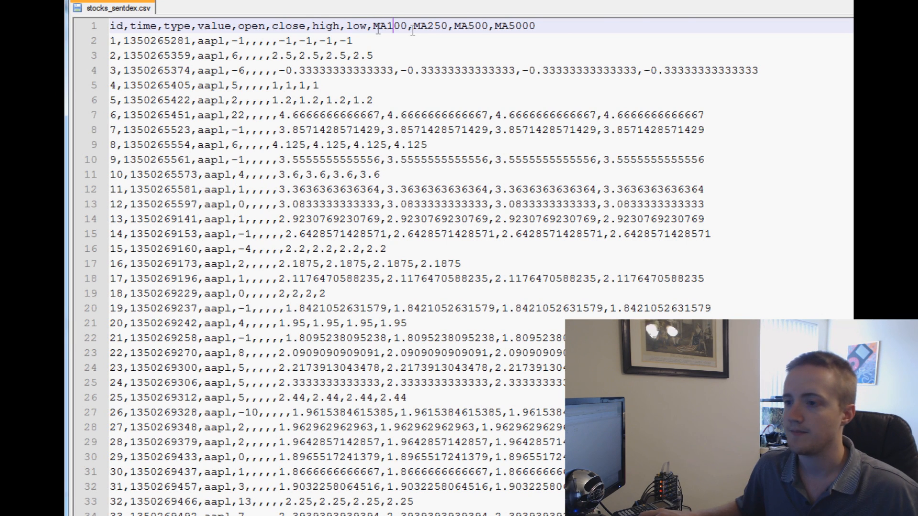
{"action": "double_click", "coordinate": [388, 25]}
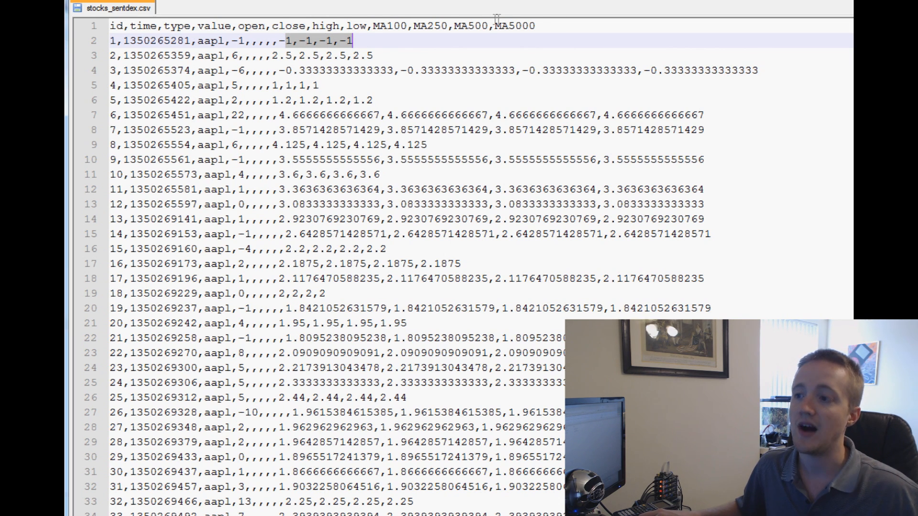
{"action": "double_click", "coordinate": [515, 26]}
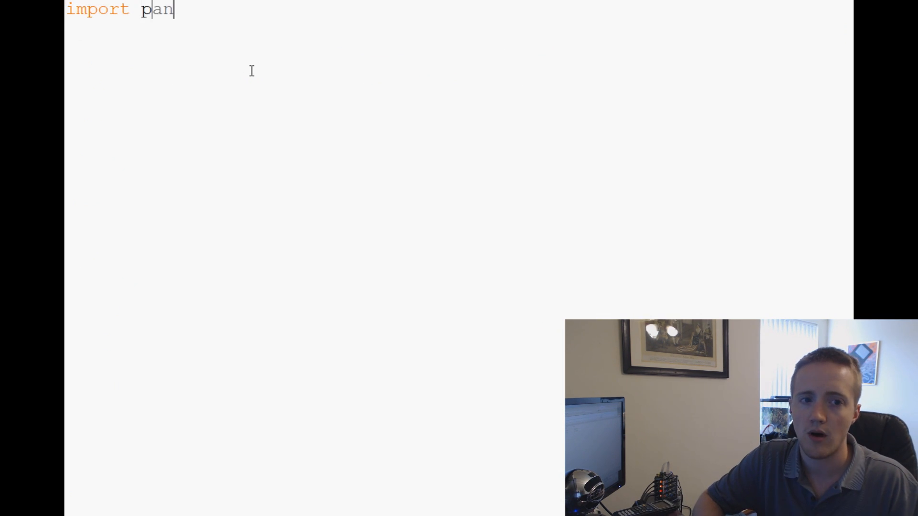
Import pandas as pd and DataFrame from pandas at the top of the script
{"action": "type", "text": "das as pd"}
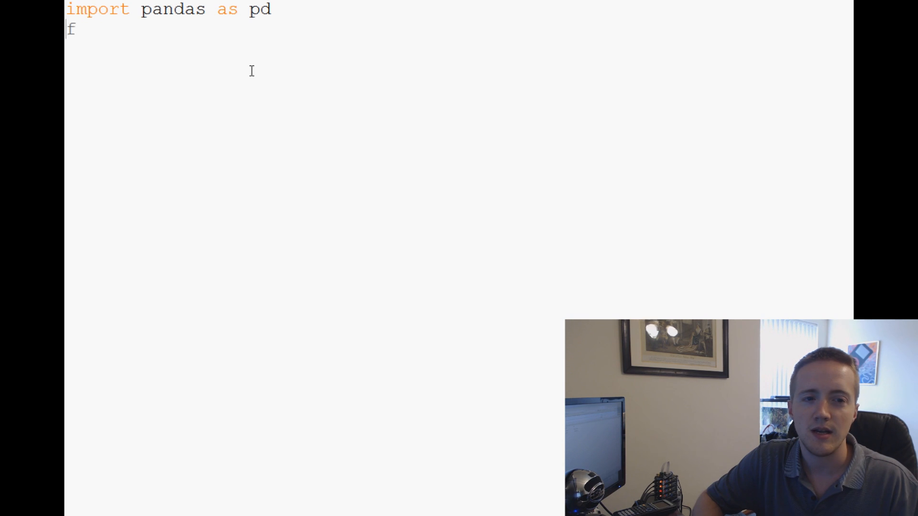
{"action": "type", "text": "rom pandas import d"}
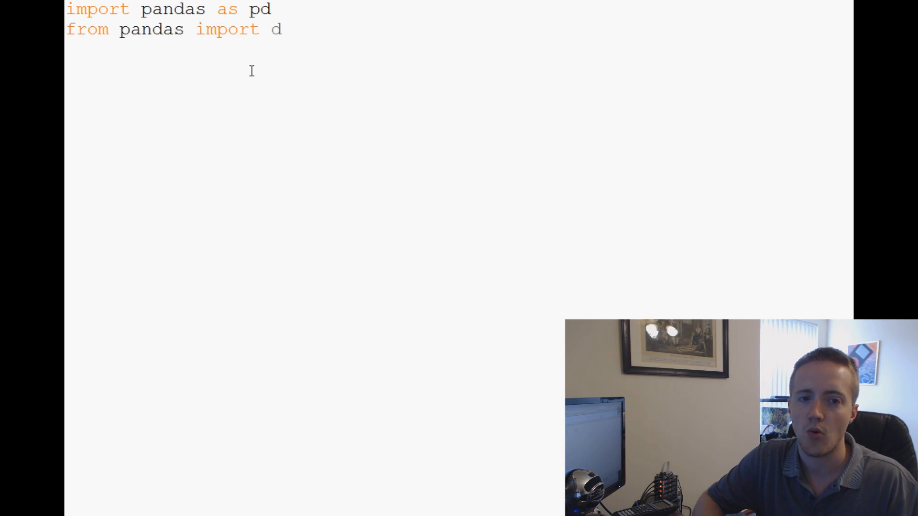
{"action": "type", "text": "Data"}
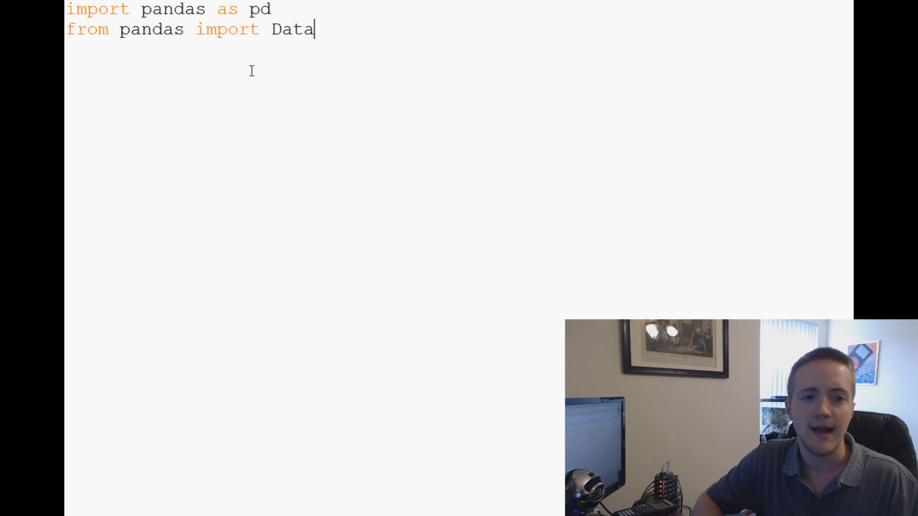
{"action": "type", "text": "Frame"}
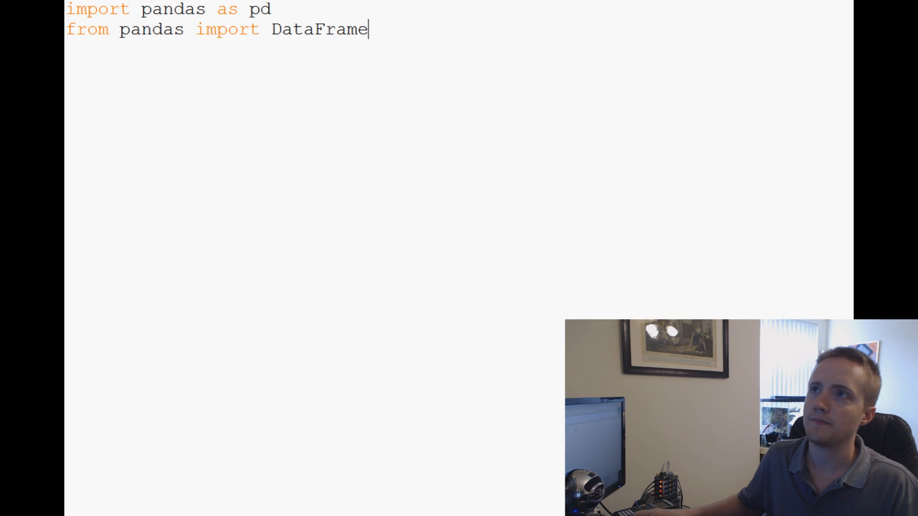
{"action": "mouse_move", "coordinate": [410, 35]}
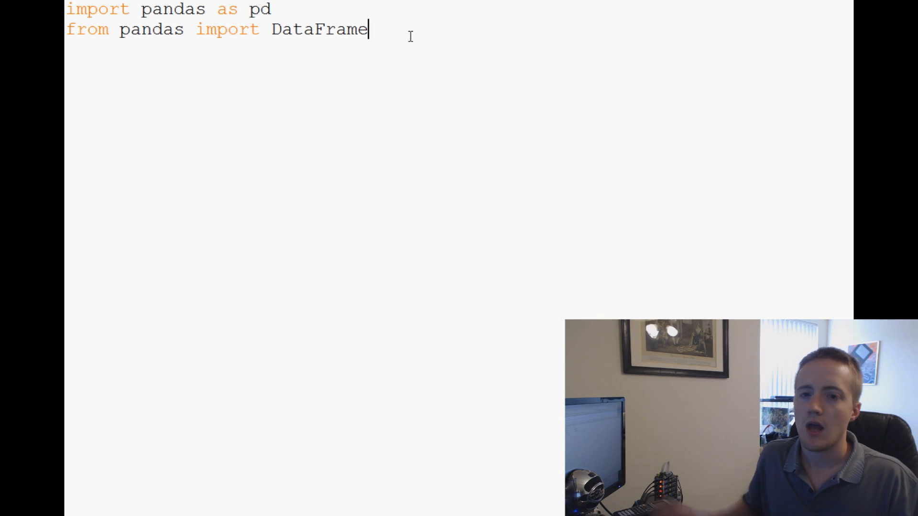
Import matplotlib.pyplot as plt and style from matplotlib, starting a further import line
{"action": "type", "text": "import matpl"}
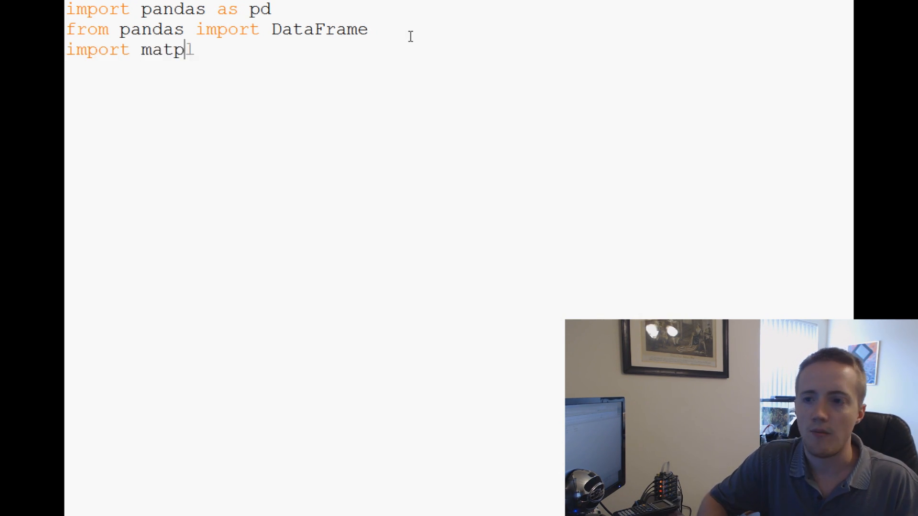
{"action": "type", "text": "lotlib.pyplot as plt"}
{"action": "type", "text": "f"}
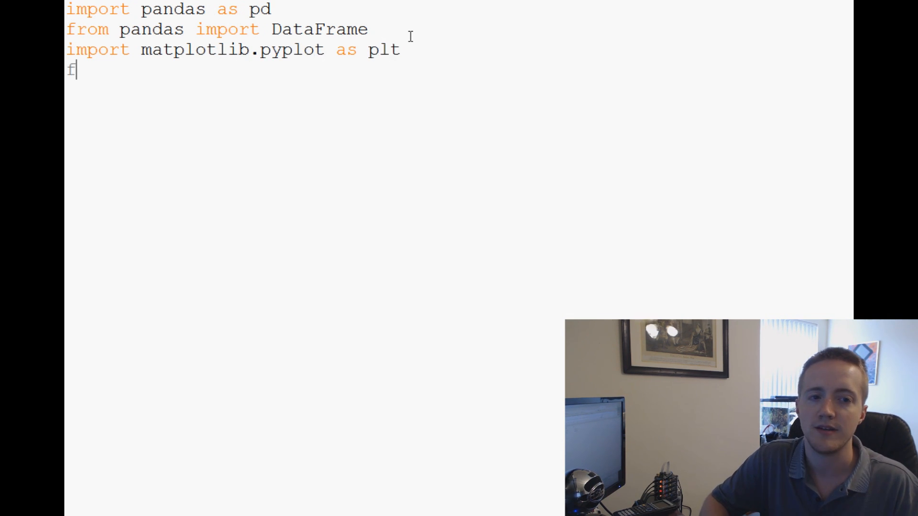
{"action": "type", "text": "rom matplotlib"}
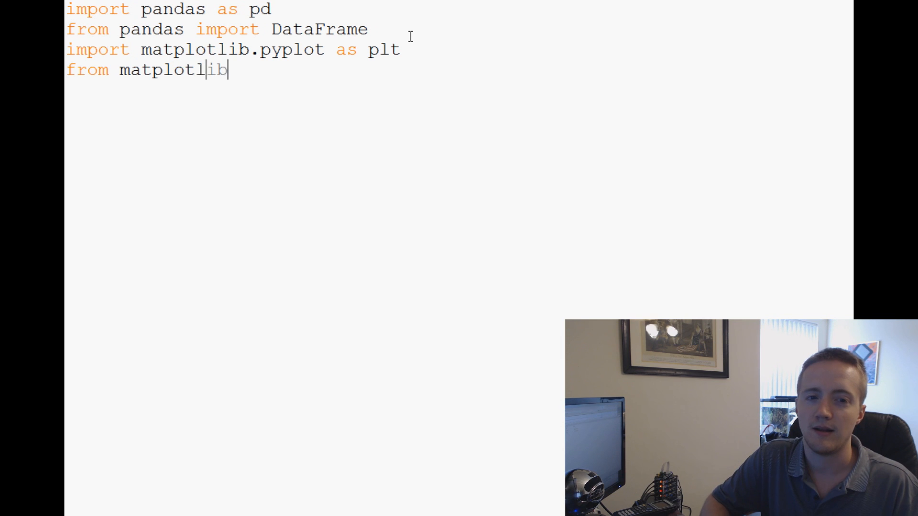
{"action": "type", "text": "import style"}
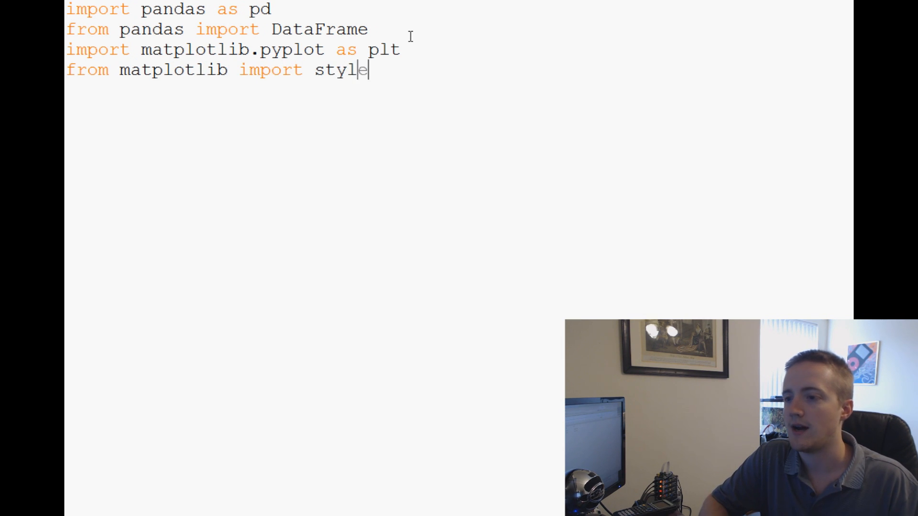
{"action": "key", "text": "enter"}
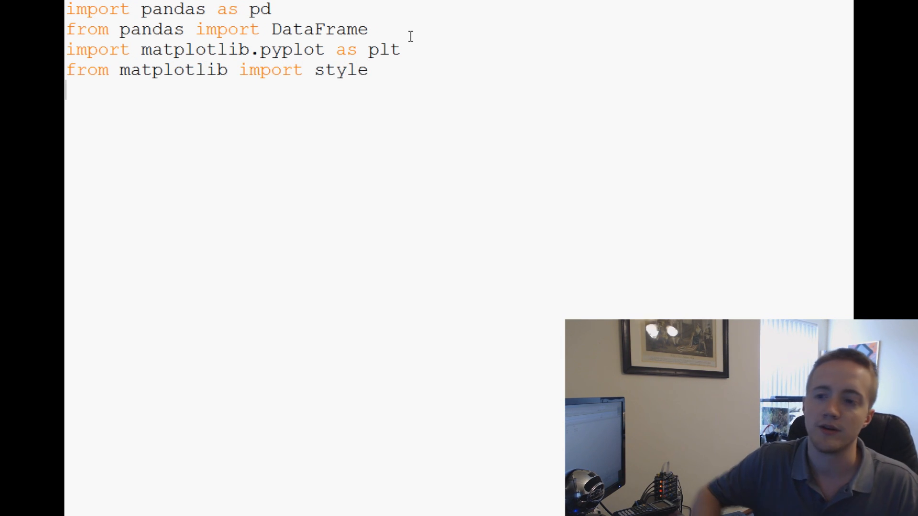
{"action": "type", "text": "import"}
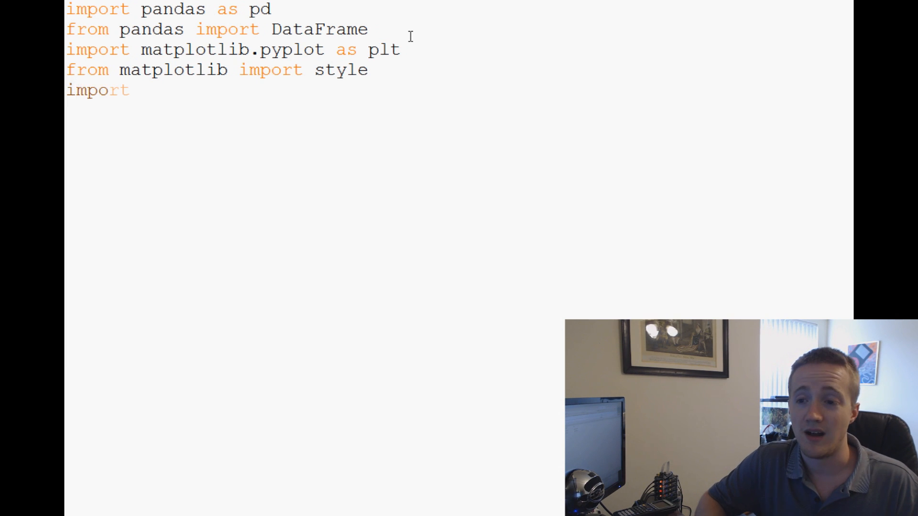
Import numpy as np and set the plot style with style.use('ggplot')
{"action": "type", "text": "numpy as np"}
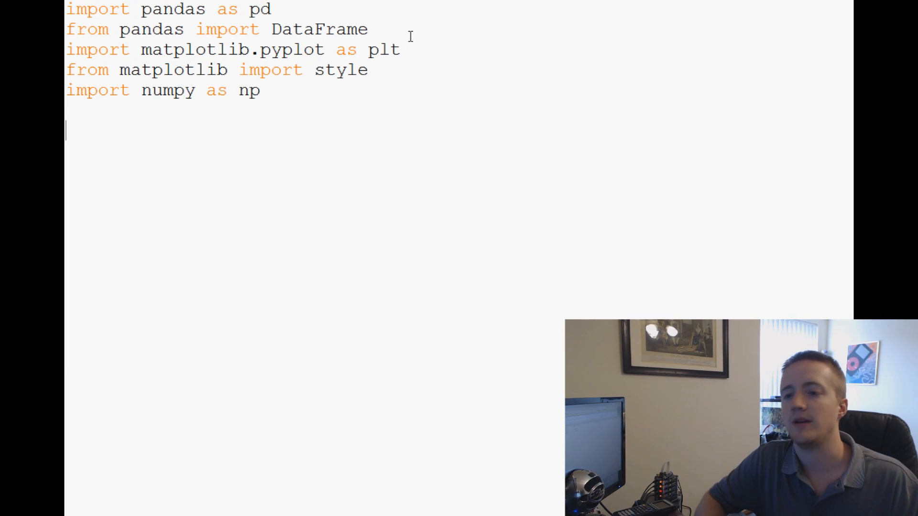
{"action": "type", "text": "style."}
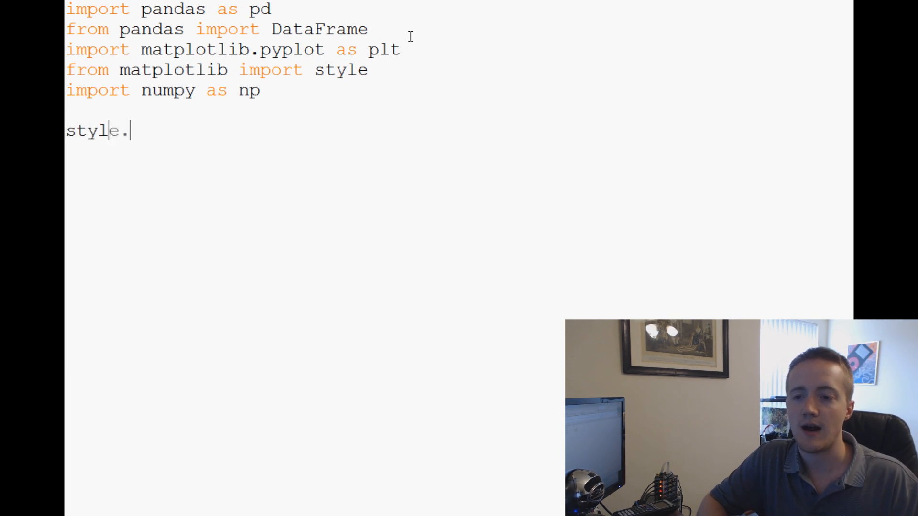
{"action": "type", "text": "use('')"}
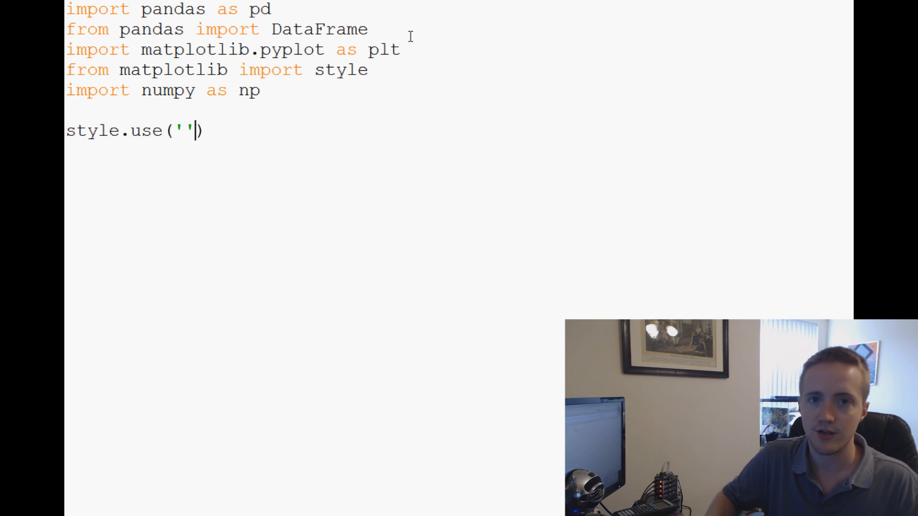
{"action": "type", "text": "ggplot"}
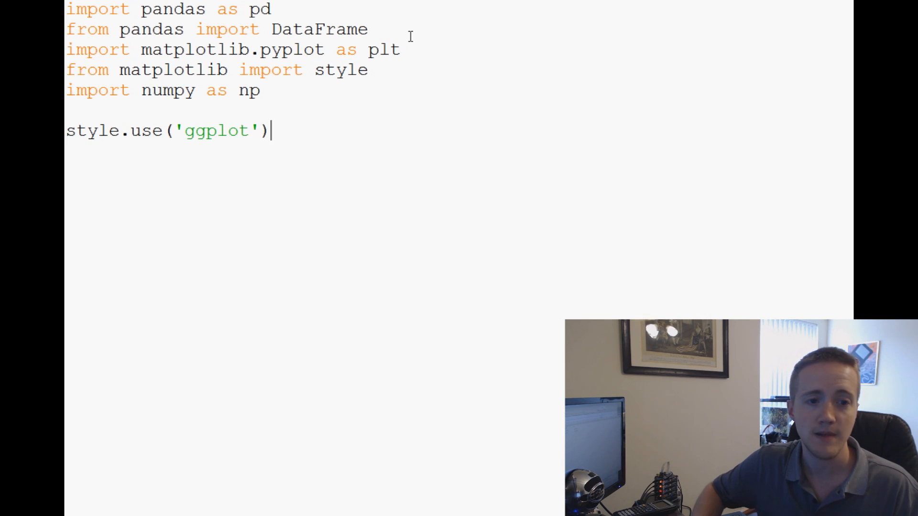
{"action": "key", "text": "enter"}
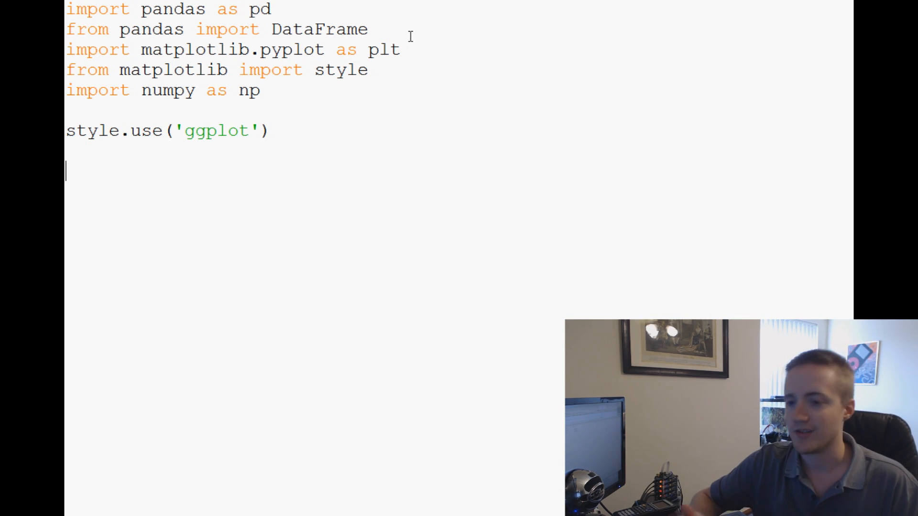
Define modifyDataset() and begin df = pd.read_csv inside it
{"action": "type", "text": "def modifyDatas"}
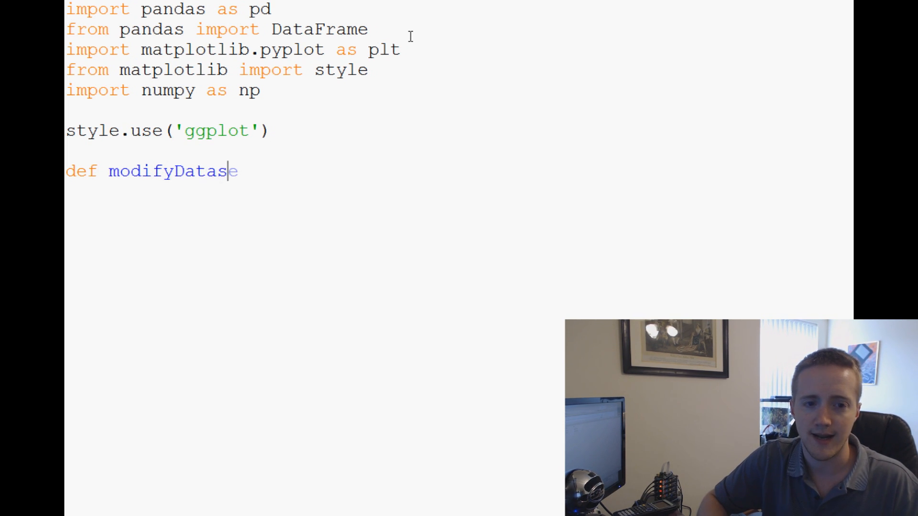
{"action": "type", "text": "et():"}
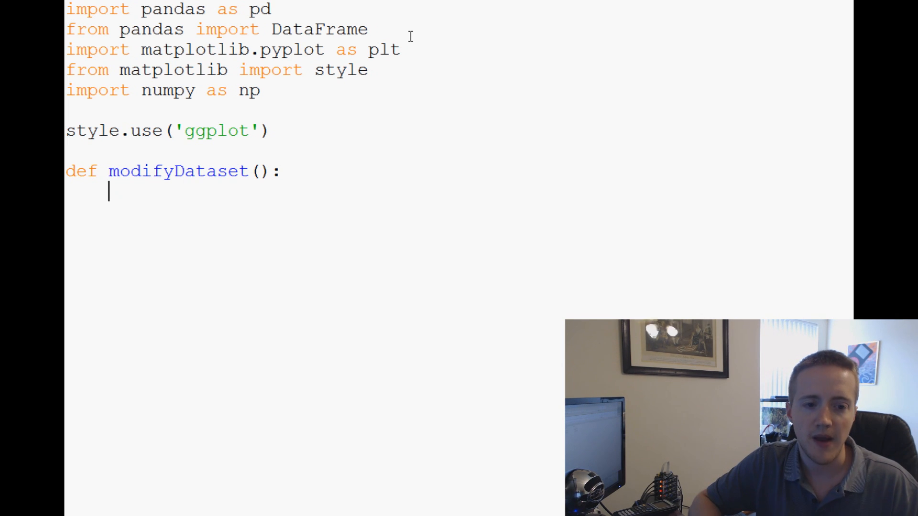
{"action": "type", "text": "df"}
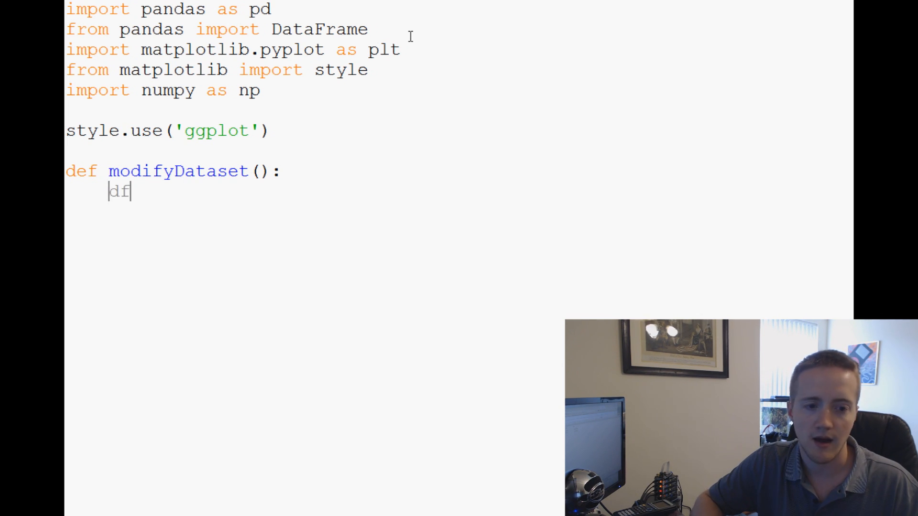
{"action": "type", "text": "= pd.r"}
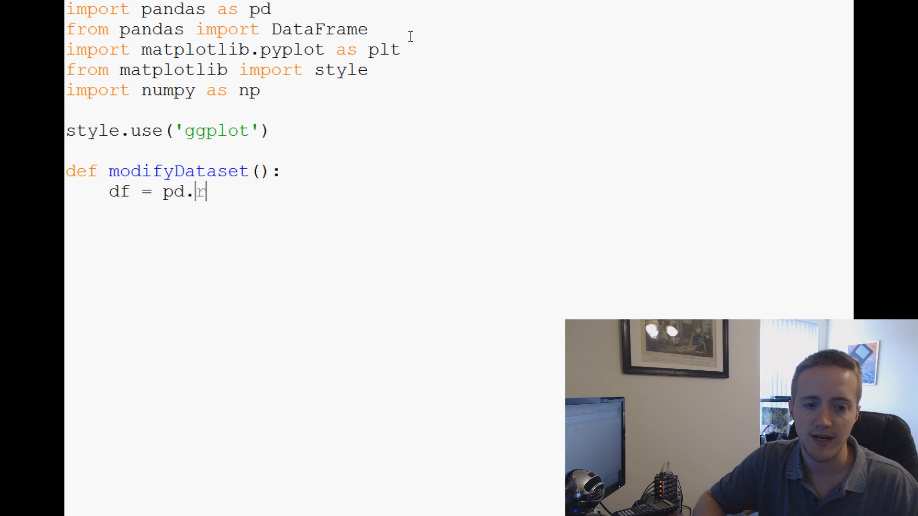
{"action": "type", "text": "ead_csv("}
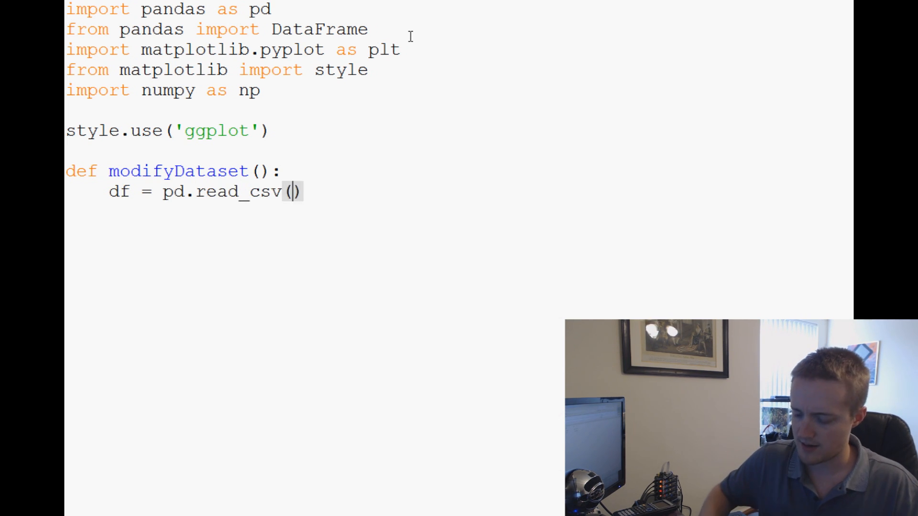
Give read_csv the path 'X:/sentiment/stocks_sentdex.csv'
{"action": "type", "text": "''"}
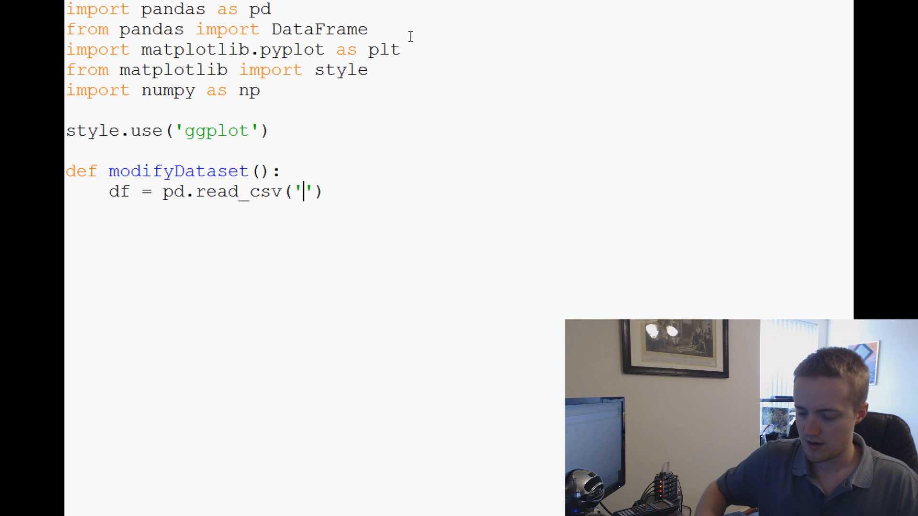
{"action": "type", "text": "X:"}
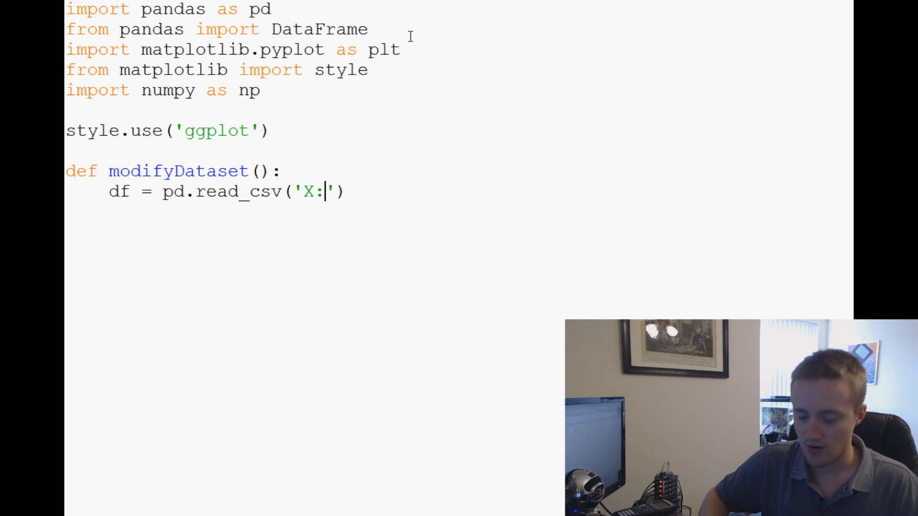
{"action": "type", "text": "/"}
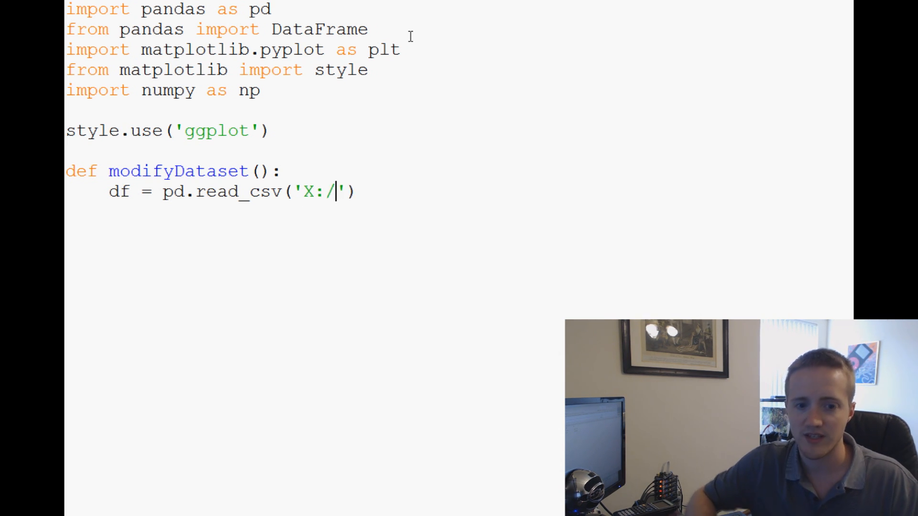
{"action": "type", "text": "sentiment"}
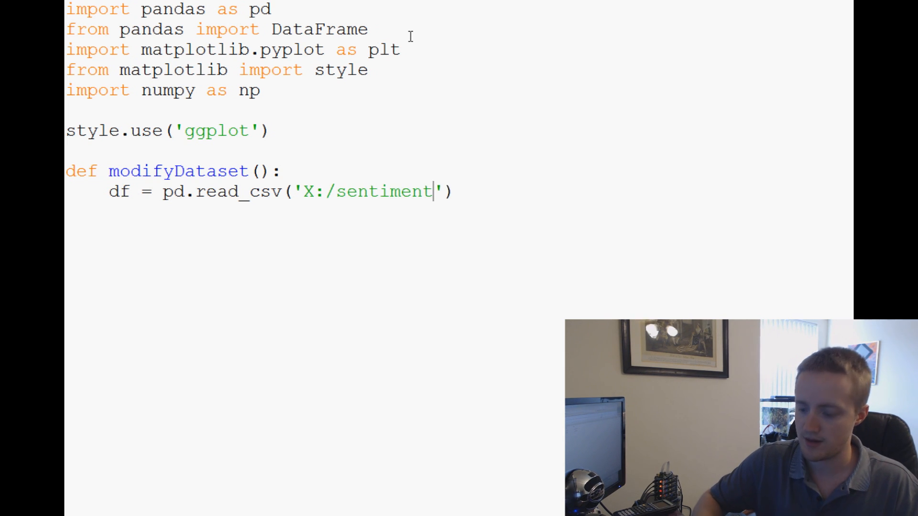
{"action": "type", "text": "/stocks_"}
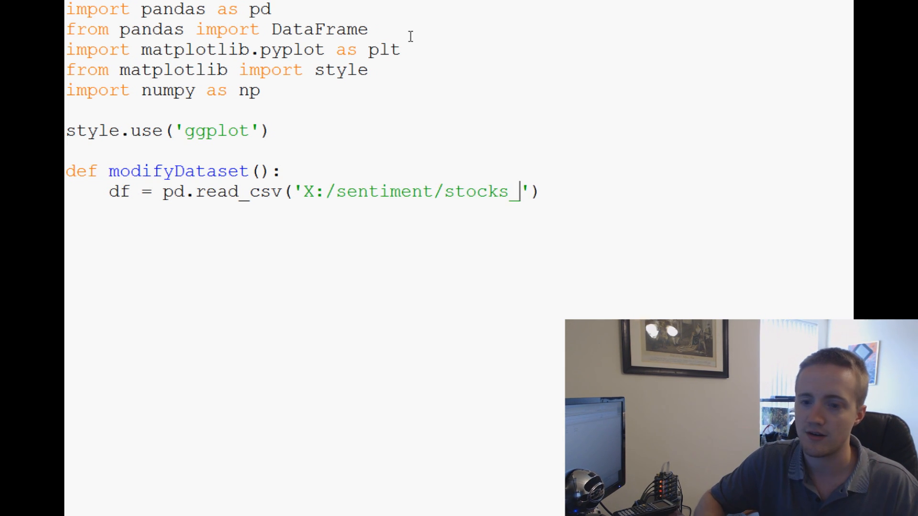
{"action": "type", "text": "sentdex"}
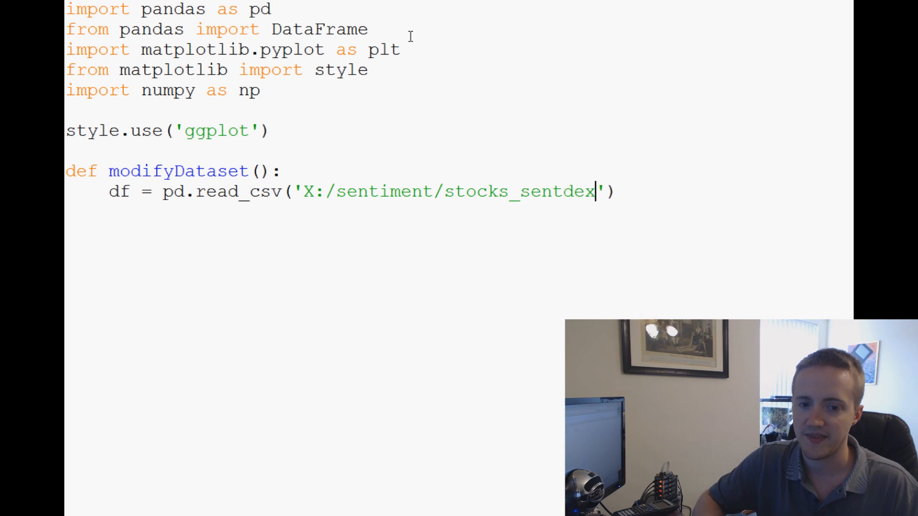
{"action": "type", "text": ".csv"}
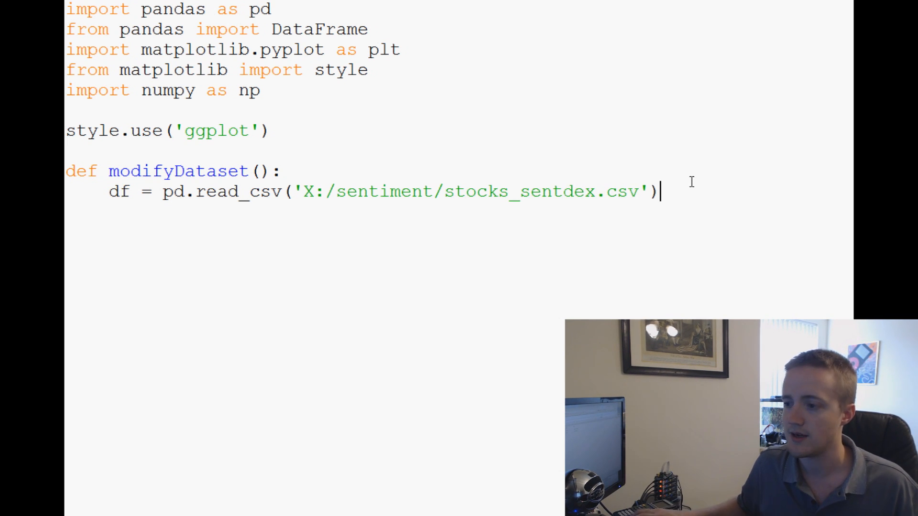
{"action": "key", "text": "Enter"}
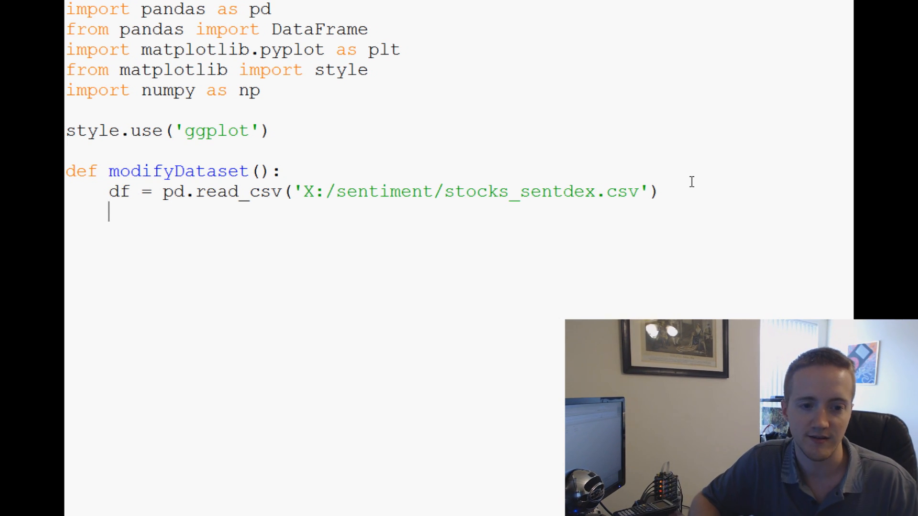
Add df['time'] = pd.to_datetime(df['time'], unit='s') to convert Unix seconds to datetimes
{"action": "key", "text": "enter"}
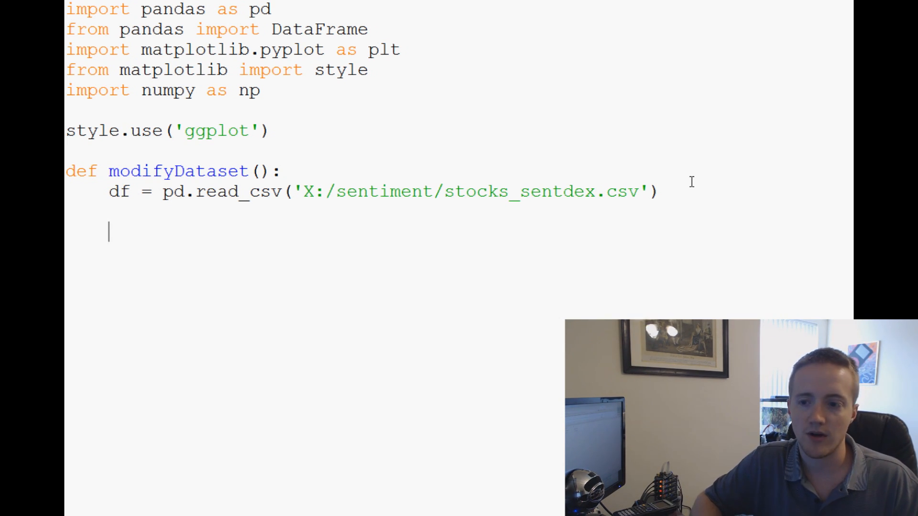
{"action": "type", "text": "df[]"}
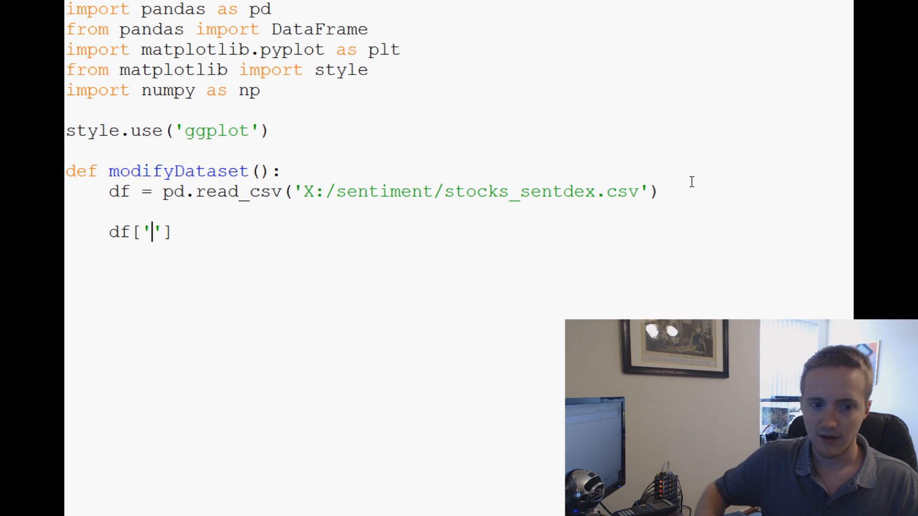
{"action": "type", "text": "time"}
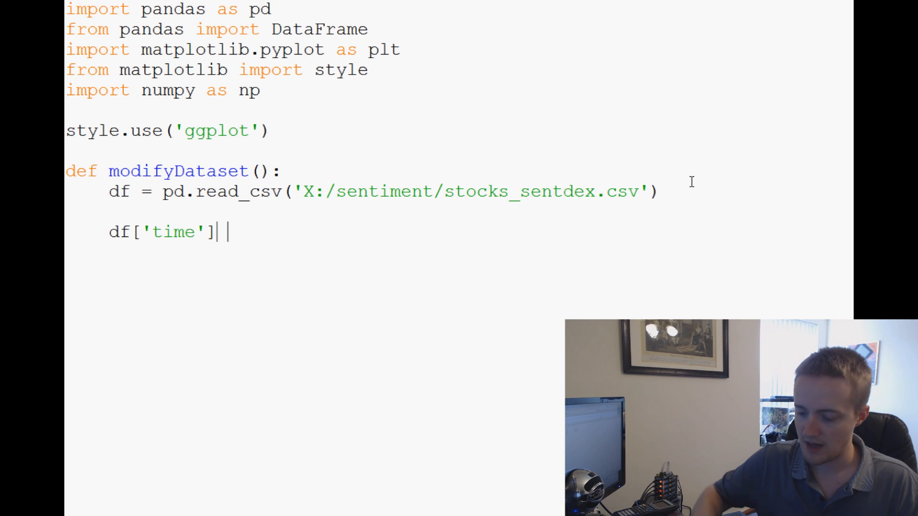
{"action": "type", "text": "= pd.t"}
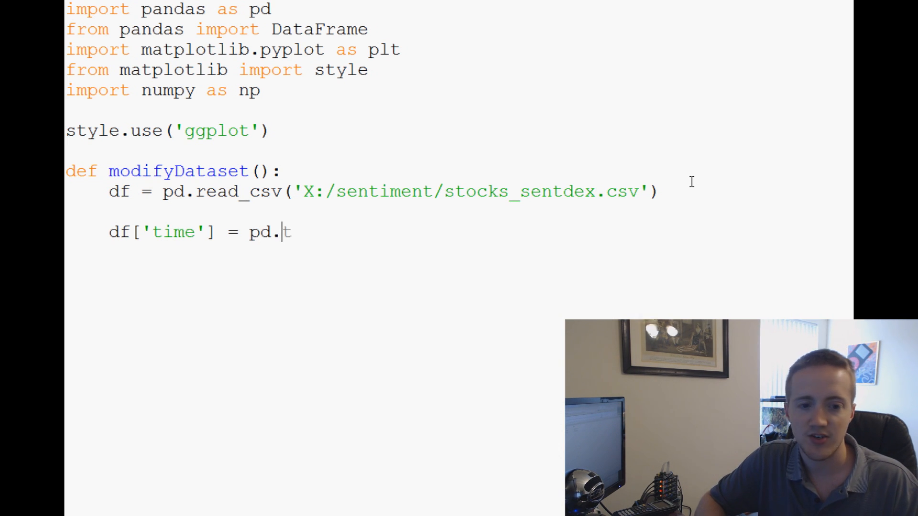
{"action": "type", "text": "to_date"}
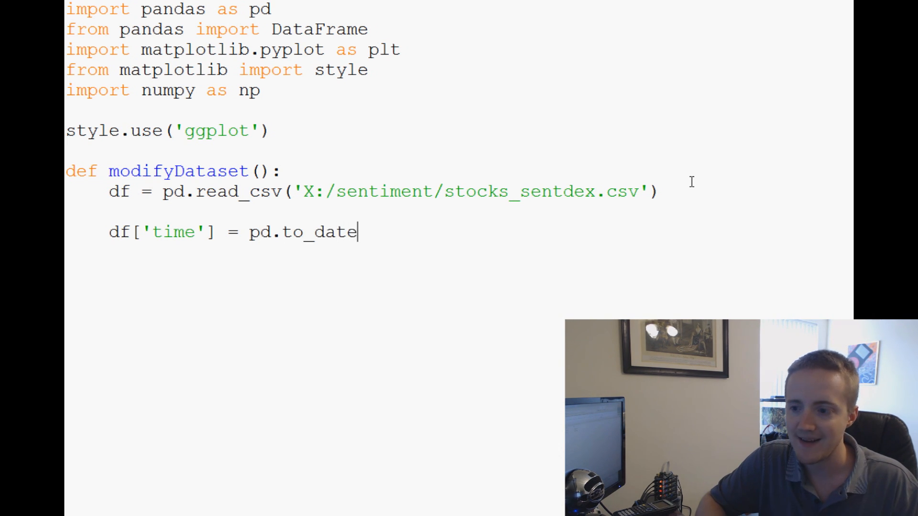
{"action": "type", "text": "time"}
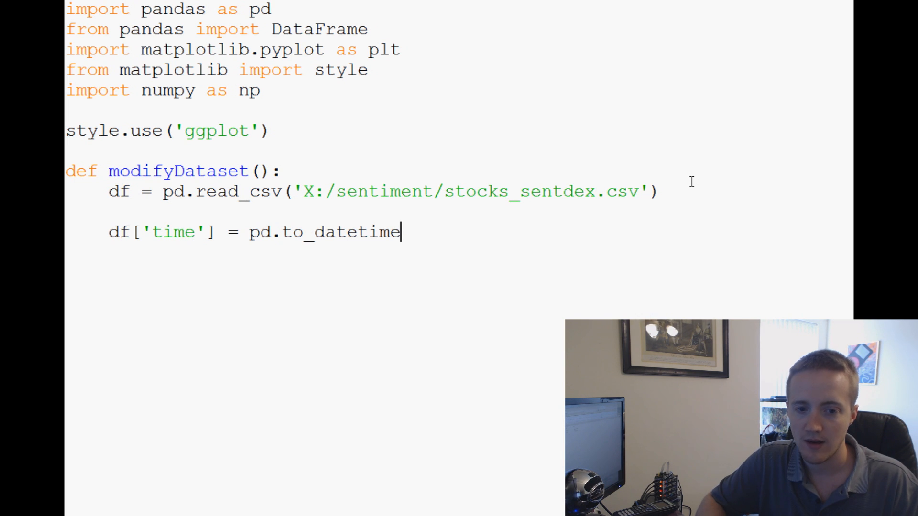
{"action": "type", "text": "()"}
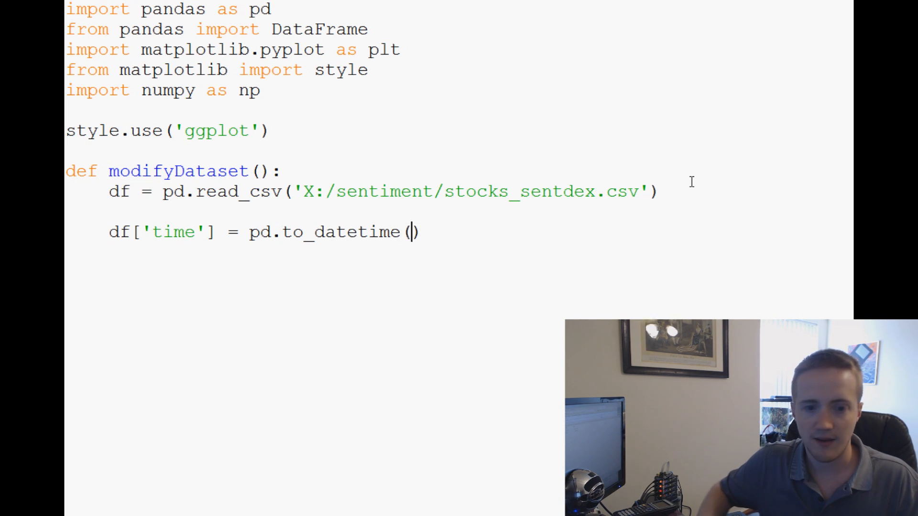
{"action": "type", "text": "df['"}
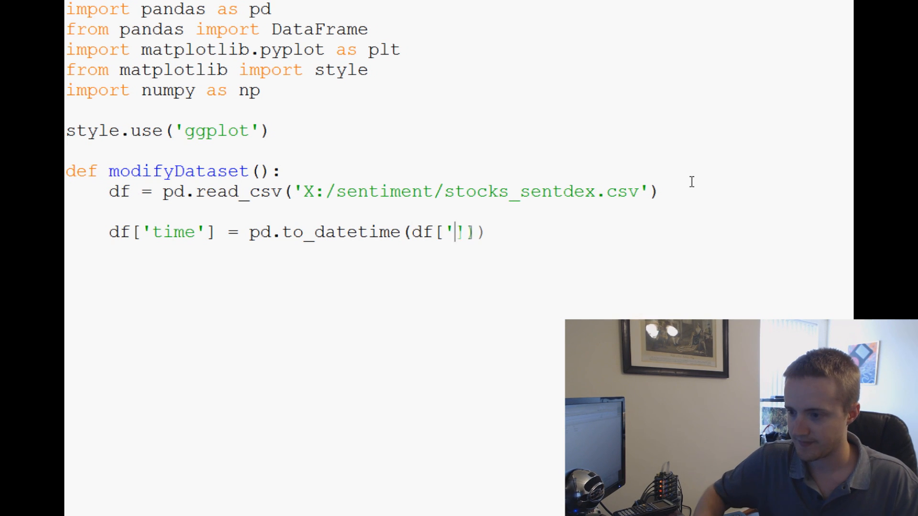
{"action": "type", "text": "time"}
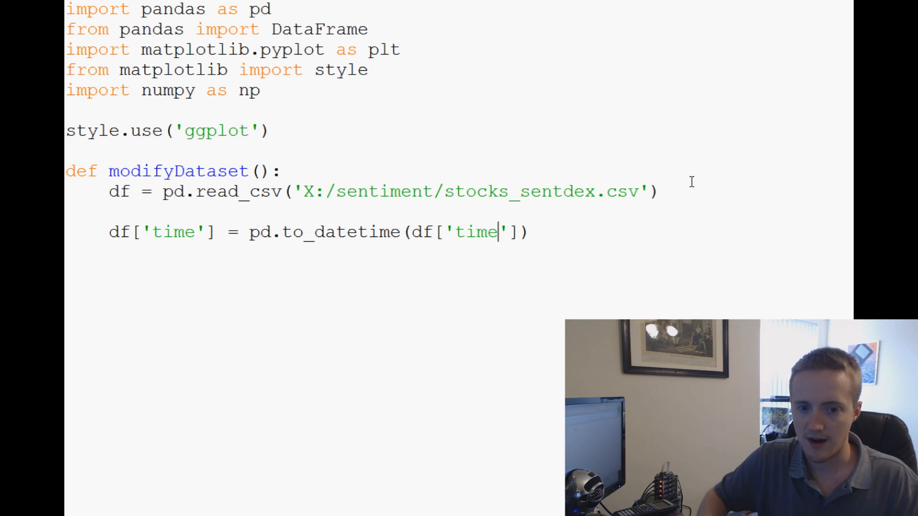
{"action": "type", "text": ","}
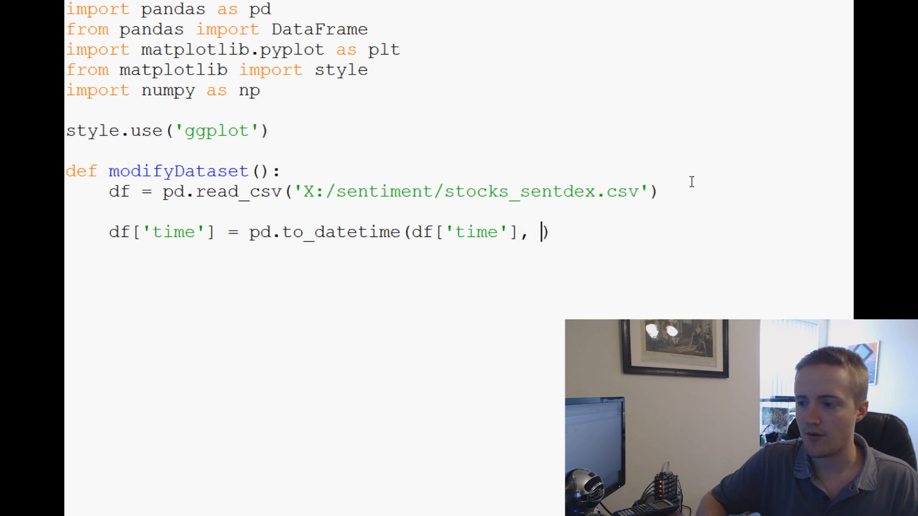
{"action": "type", "text": "unit='s'"}
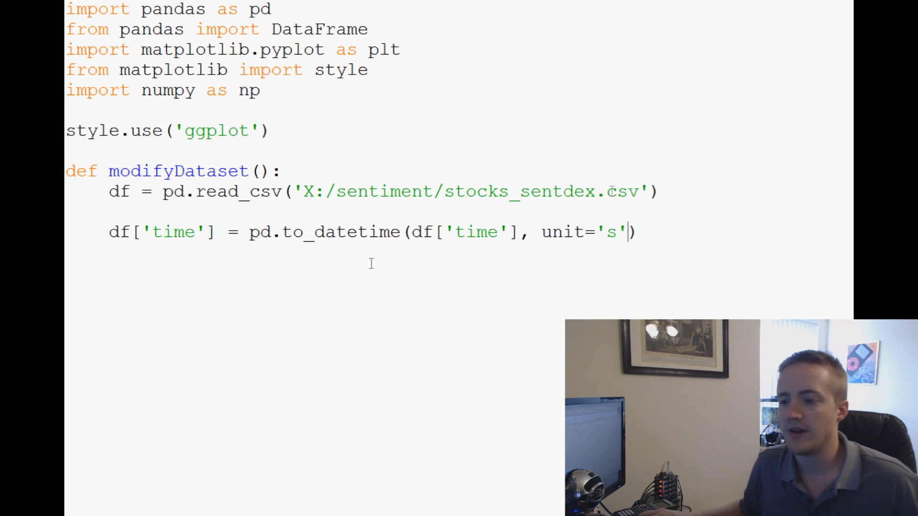
{"action": "double_click", "coordinate": [466, 231]}
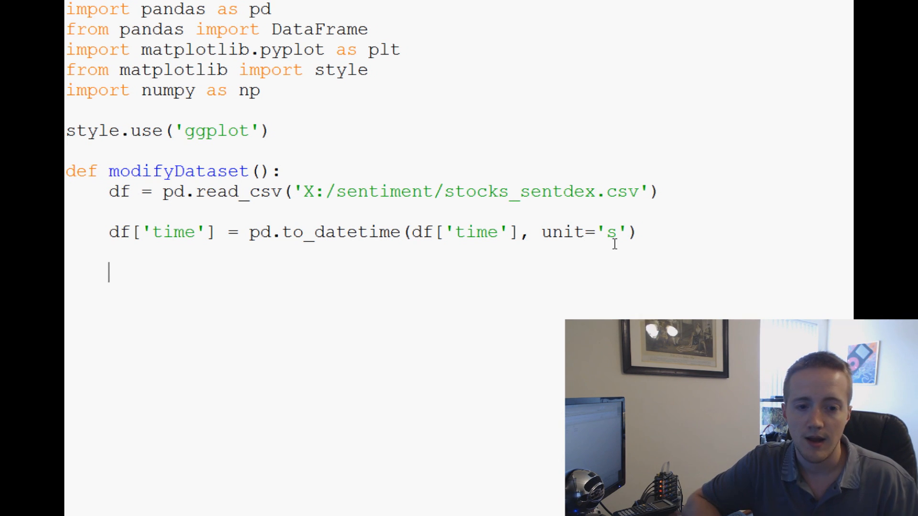
Set 'time' as the dataframe index with df = df.set_index('time')
{"action": "type", "text": "df ="}
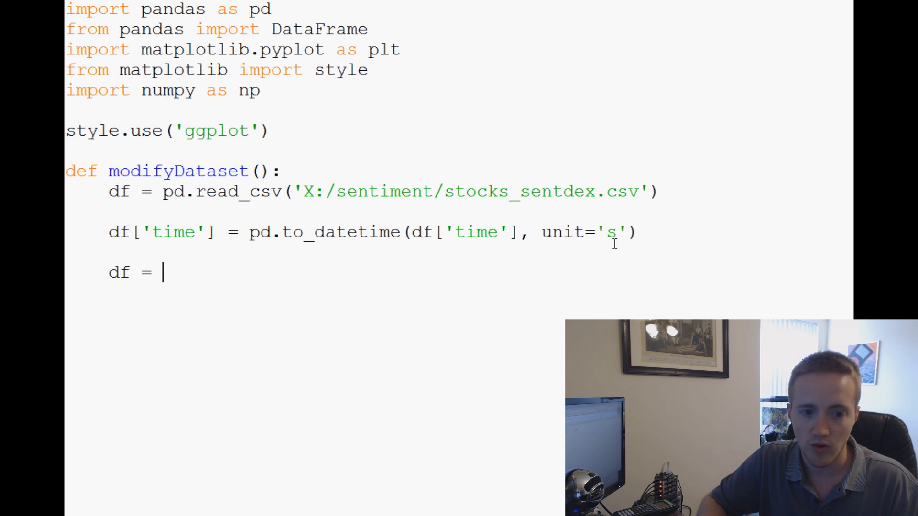
{"action": "type", "text": "df.set_i"}
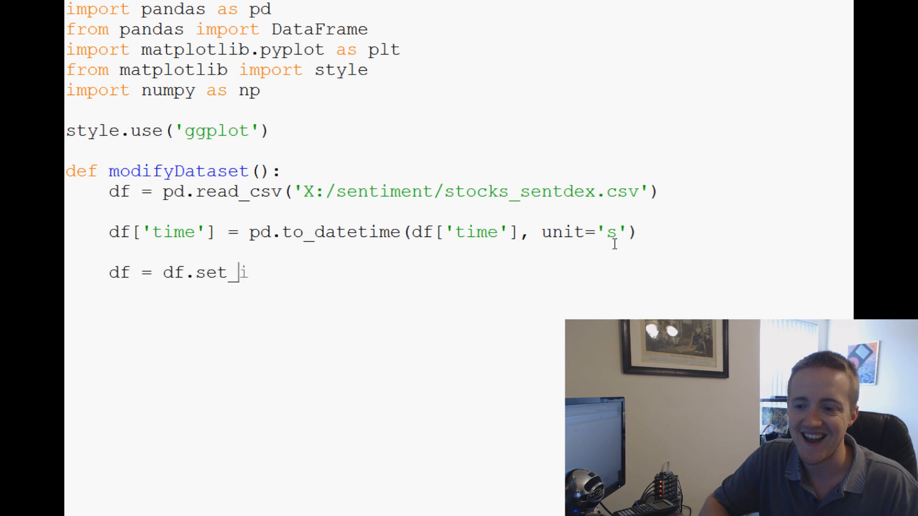
{"action": "type", "text": "index()"}
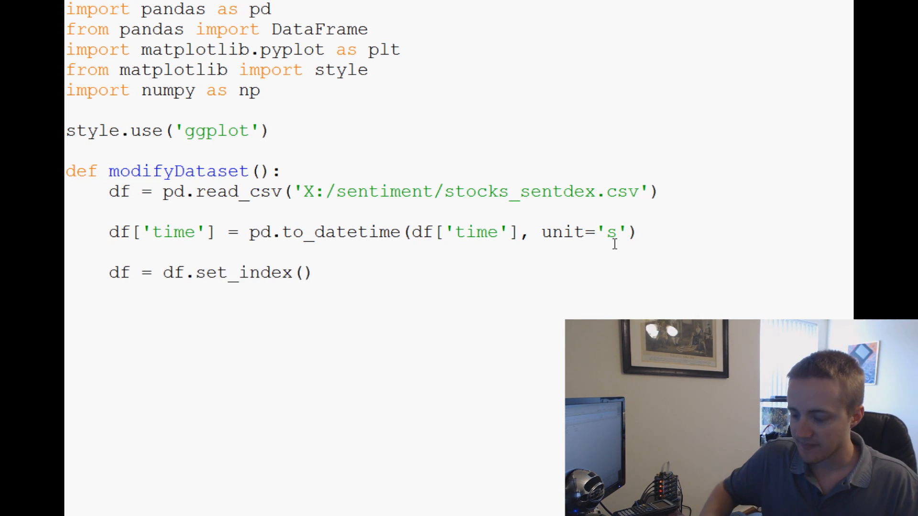
{"action": "type", "text": "'"}
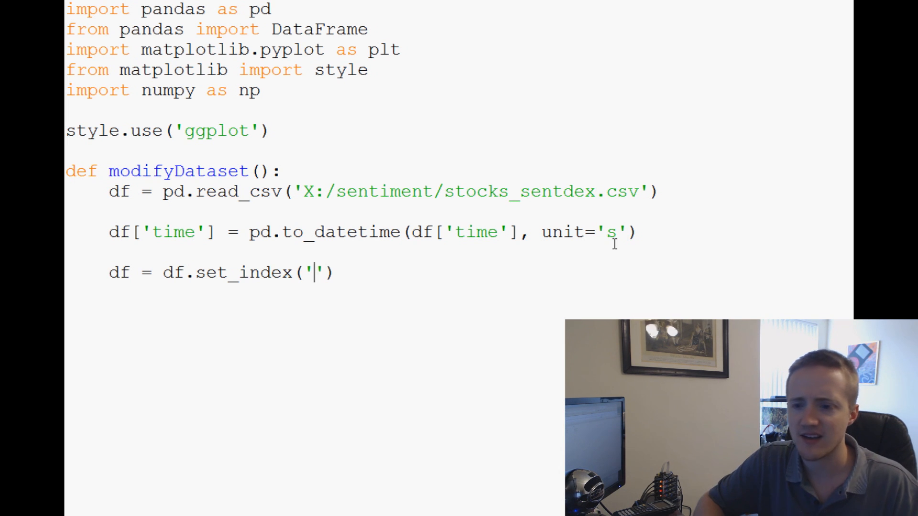
{"action": "type", "text": "time"}
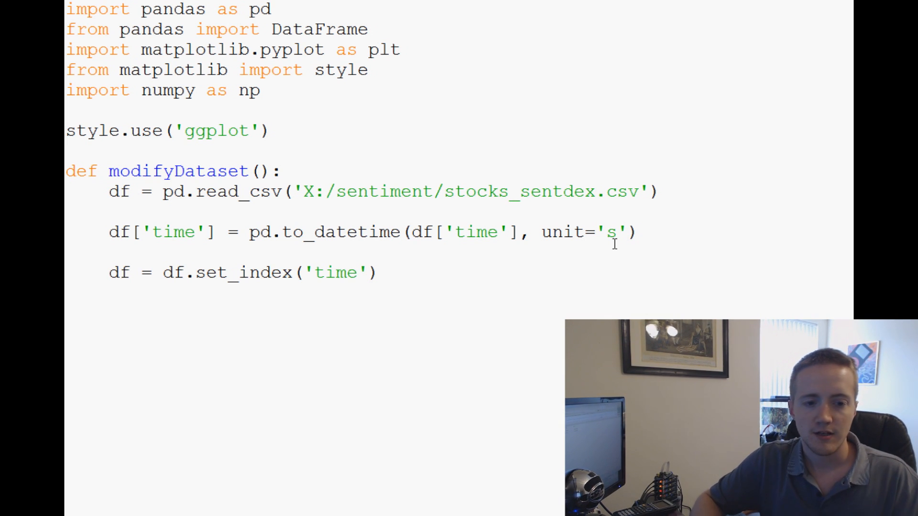
Print df.head() in the function and call modifyDataSet() at the bottom of the script
{"action": "type", "text": "print df."}
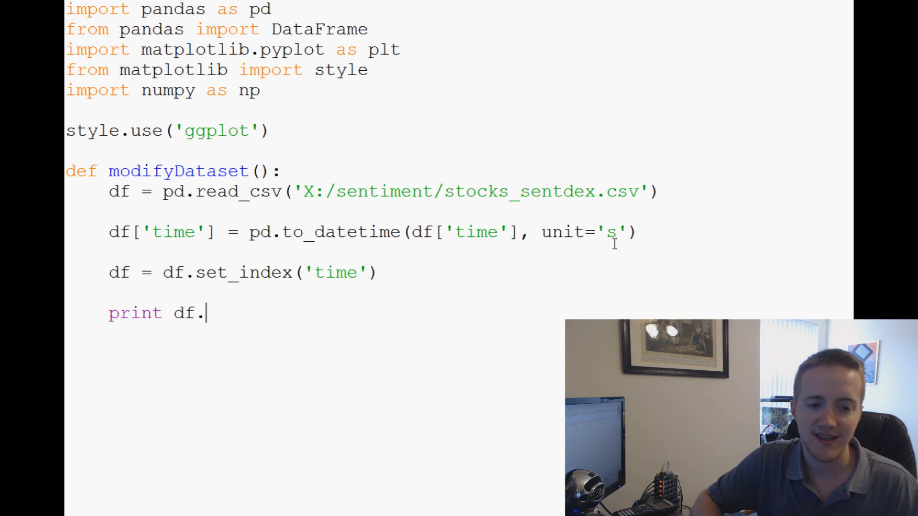
{"action": "type", "text": "head()"}
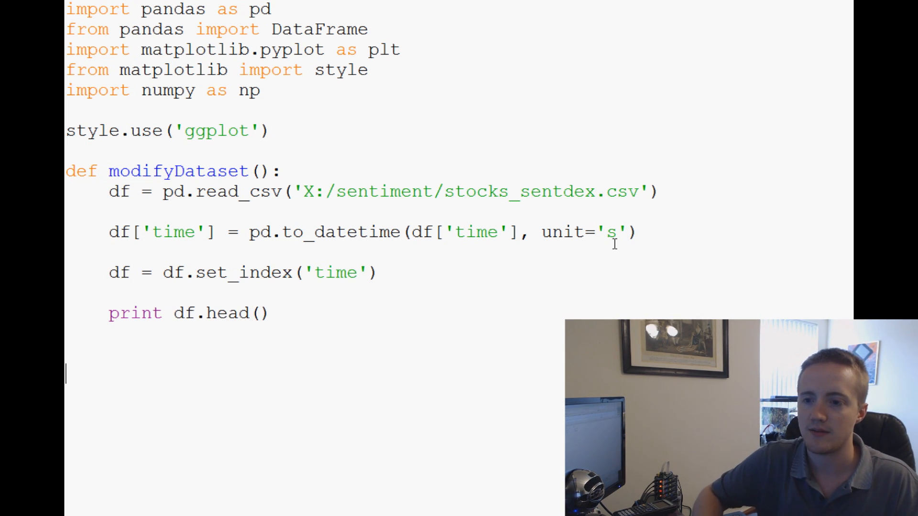
{"action": "type", "text": "modifyData"}
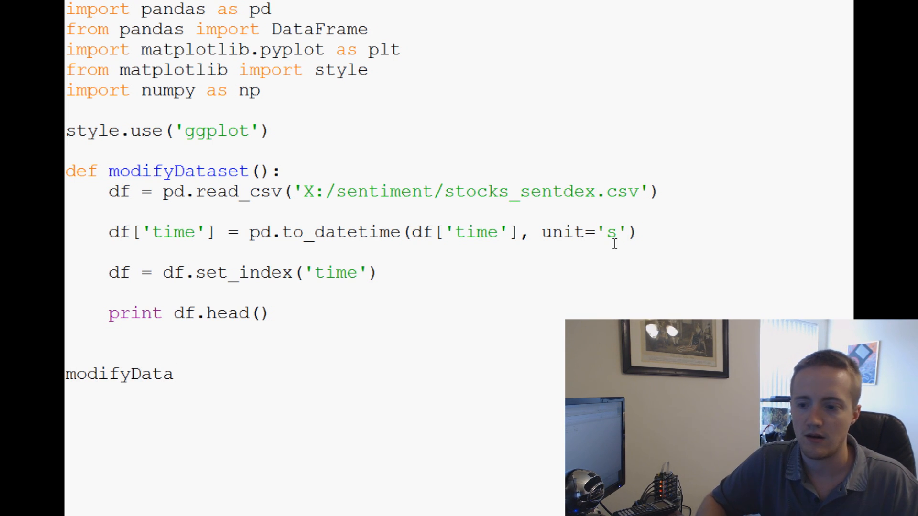
{"action": "type", "text": "Set()"}
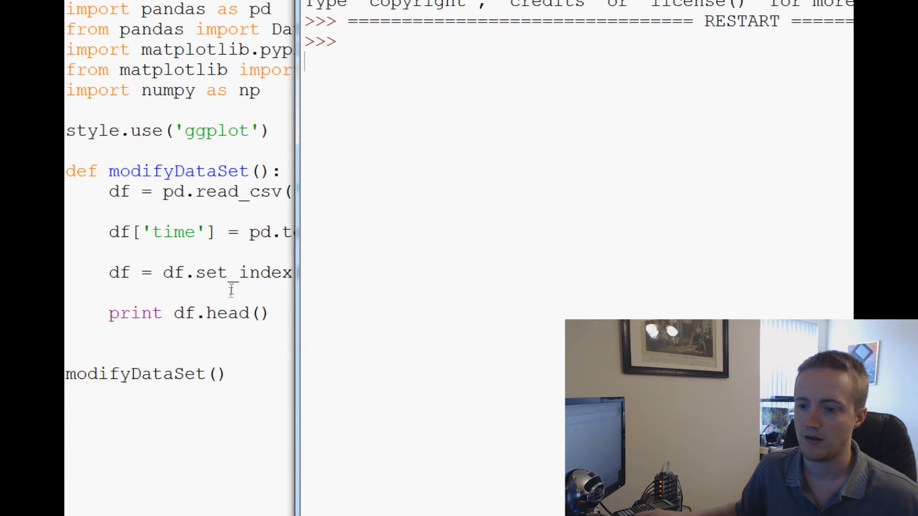
Run the module with F5 and check the df.head() output is indexed by datetimes
{"action": "key", "text": "F5"}
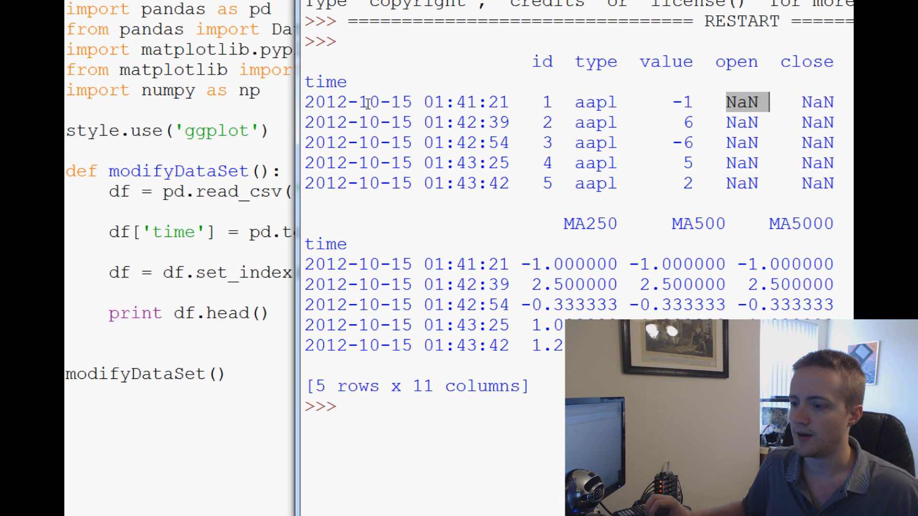
{"action": "mouse_move", "coordinate": [647, 281]}
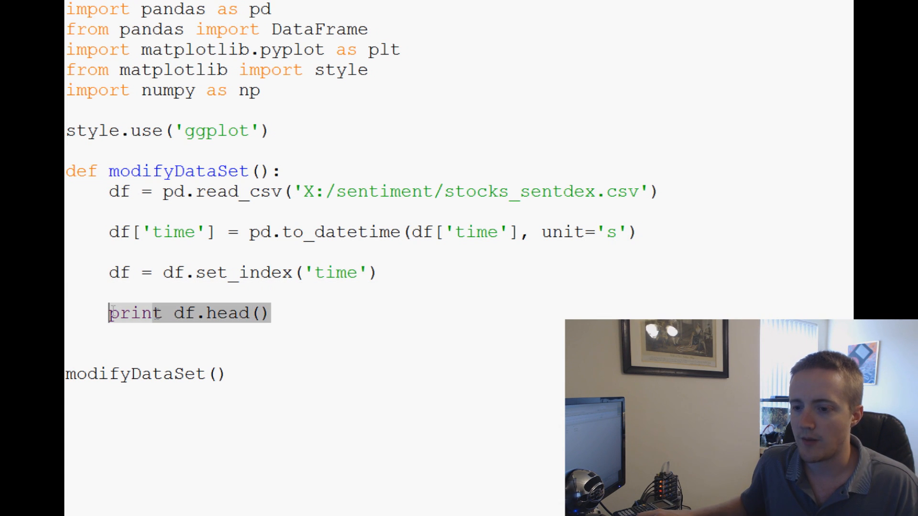
Delete the 'id' column and start a df.to_csv call
{"action": "type", "text": "del df['"}
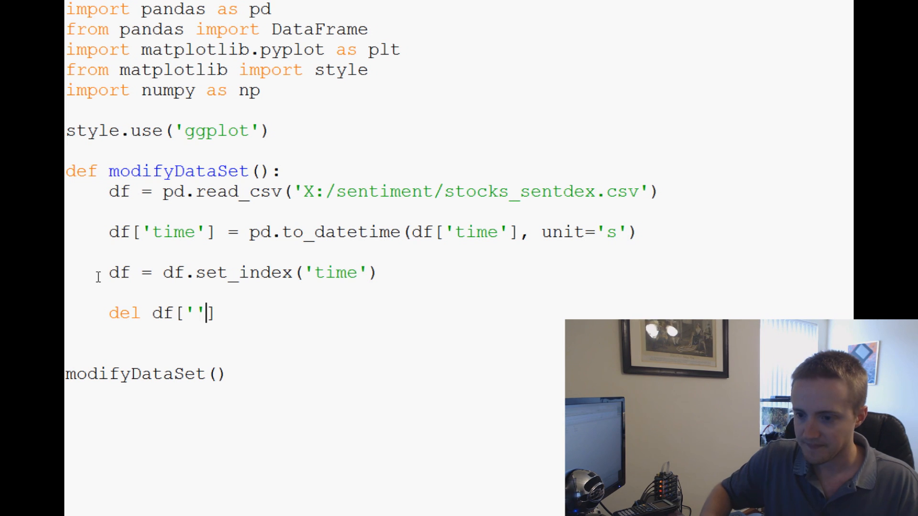
{"action": "type", "text": "id"}
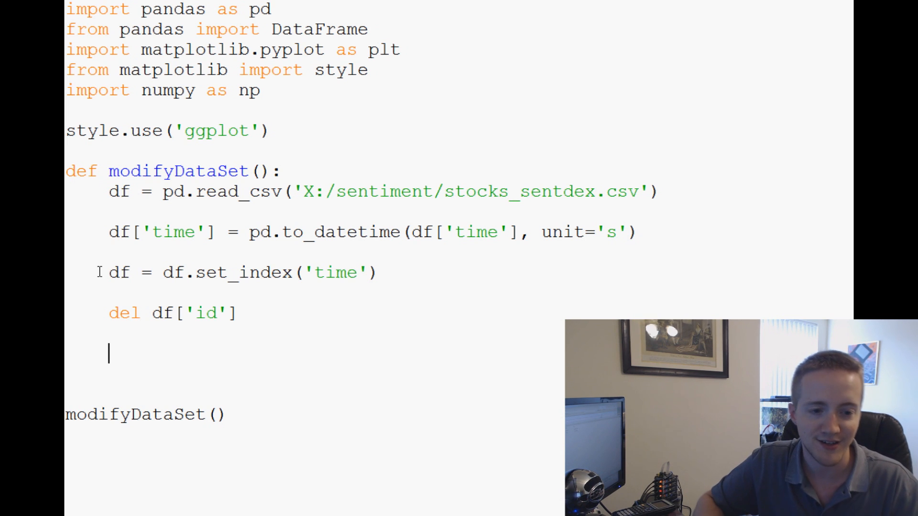
{"action": "type", "text": "df.to"}
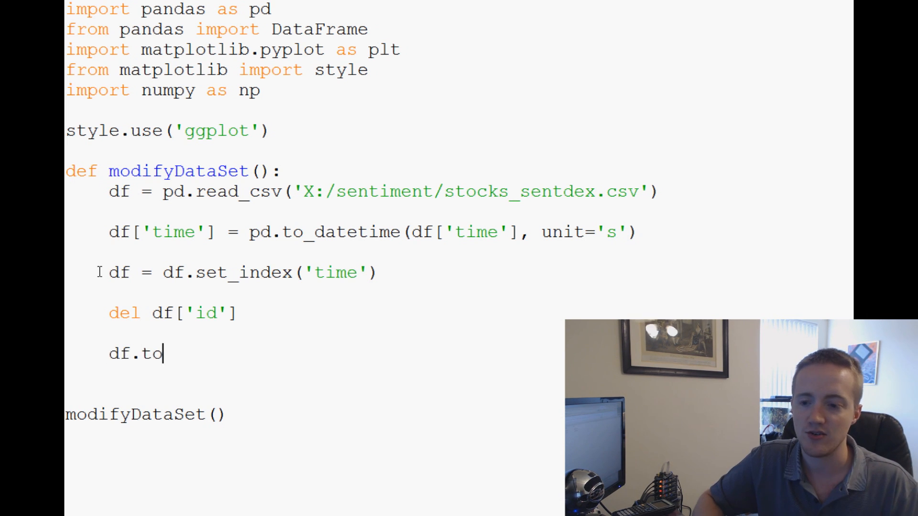
{"action": "type", "text": "_csv()"}
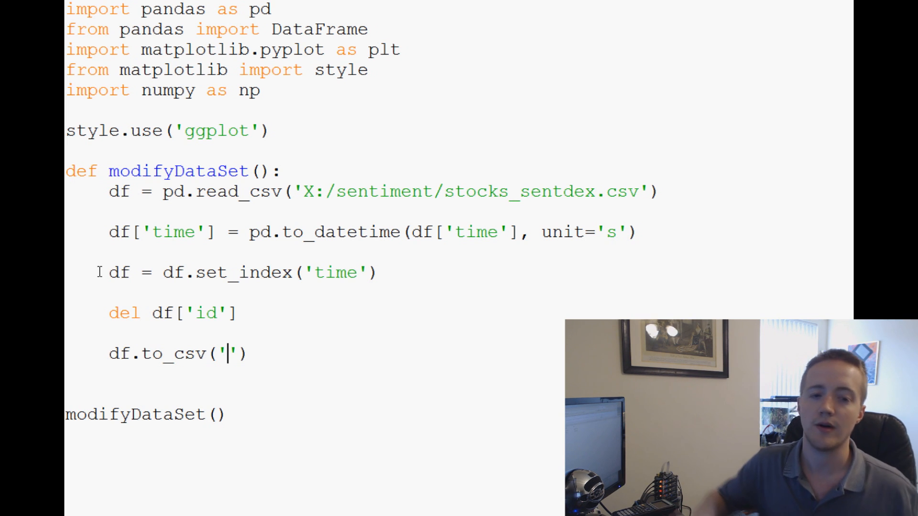
Give to_csv the output path 'X:/sentiment/stocks_sentdex_dates_full.csv'
{"action": "type", "text": "X"}
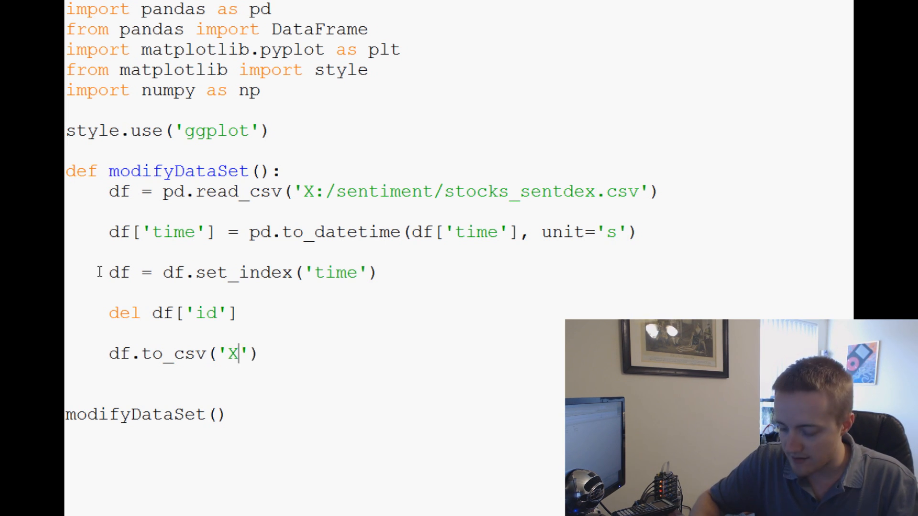
{"action": "type", "text": ":/"}
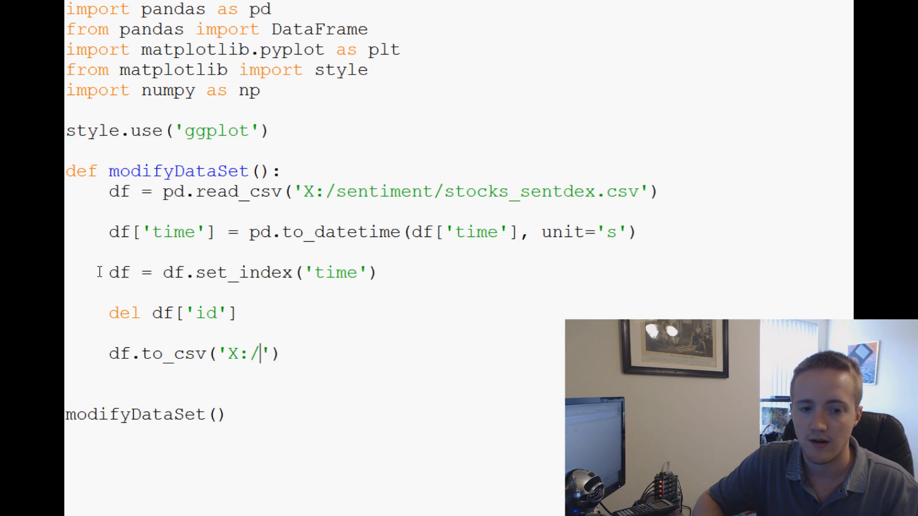
{"action": "type", "text": "sentiment"}
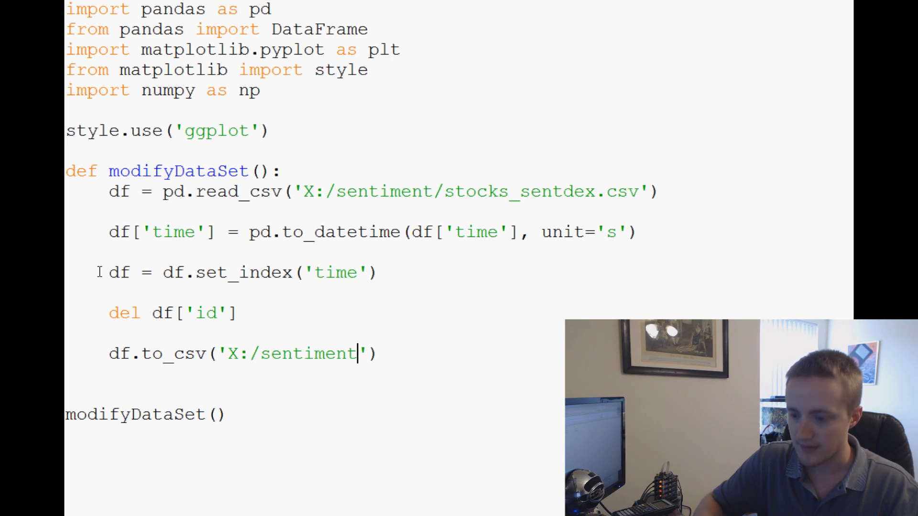
{"action": "type", "text": "/stocks"}
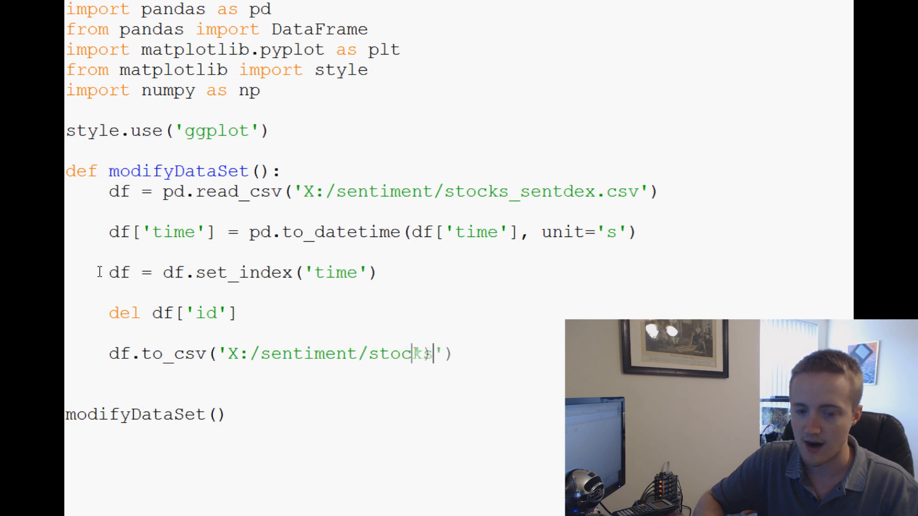
{"action": "type", "text": "_sentde"}
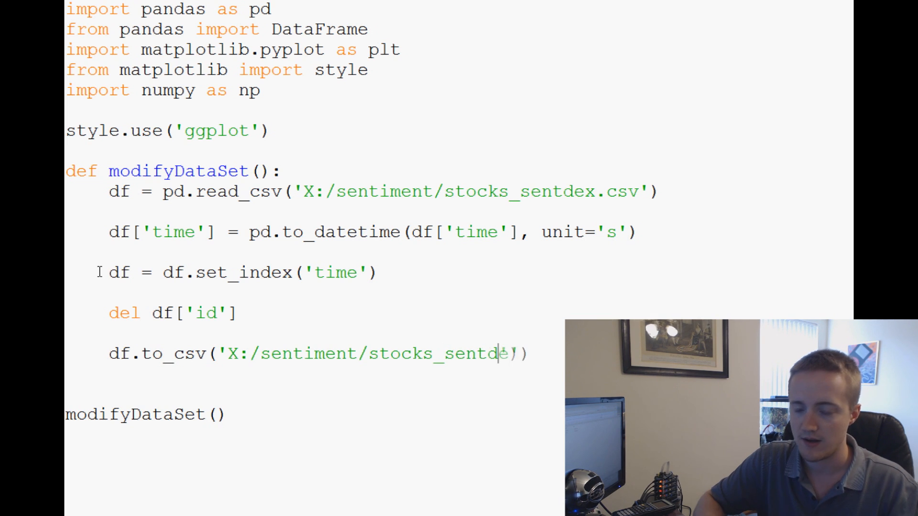
{"action": "type", "text": "_dat"}
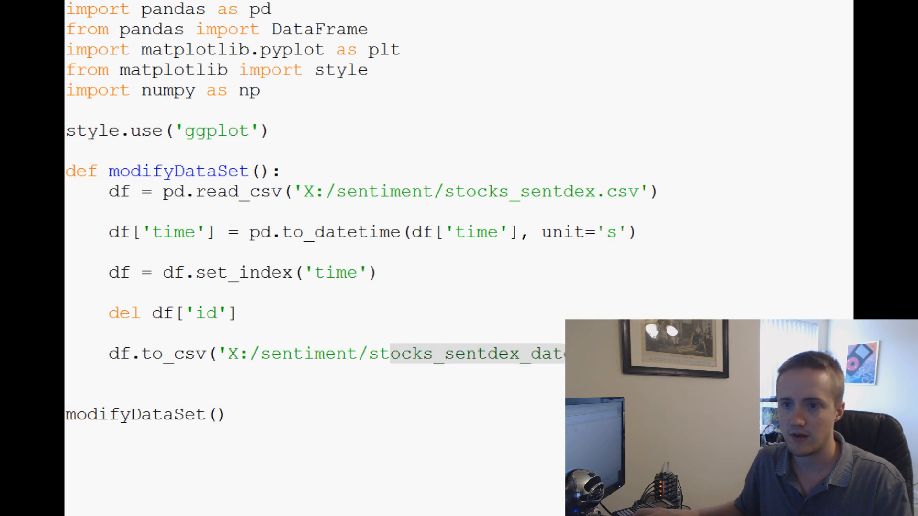
Run the script with F5 and check the sentiment folder for stocks_sentdex_dates_full.csv
{"action": "key", "text": "F5"}
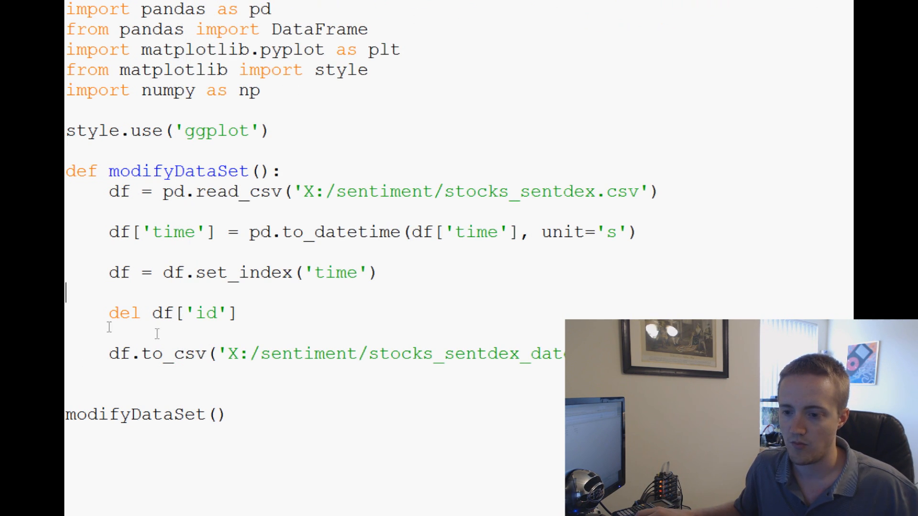
{"action": "left_click", "coordinate": [184, 272]}
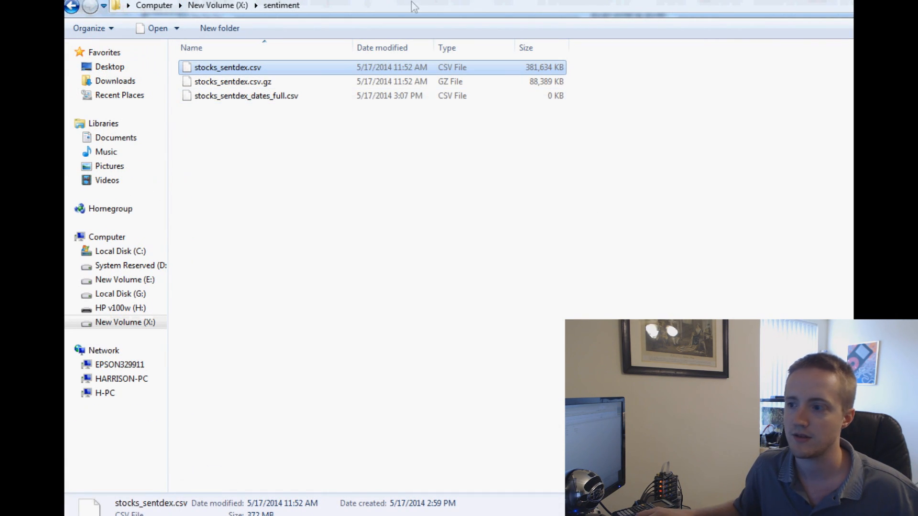
Check that stocks_sentdex_dates_full.csv shows 398,810 KB in the sentiment folder's Size column
{"action": "left_click", "coordinate": [247, 96]}
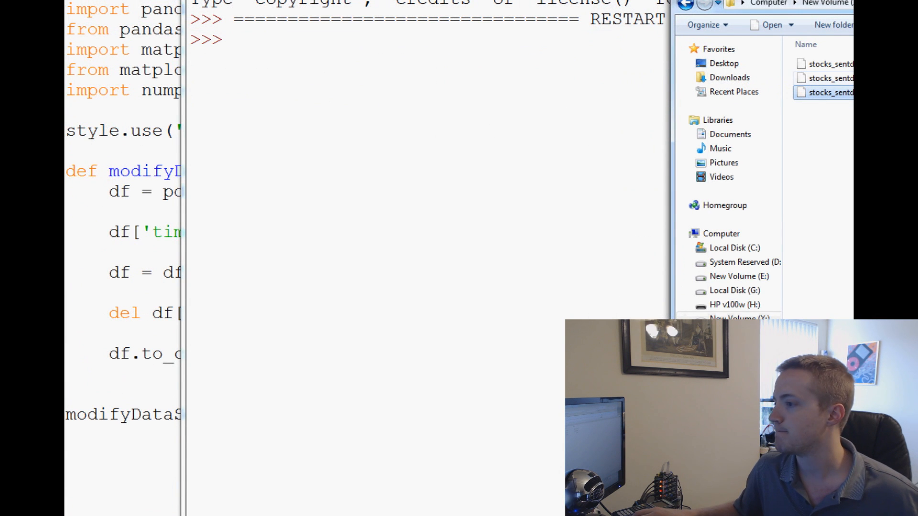
{"action": "left_click", "coordinate": [826, 77]}
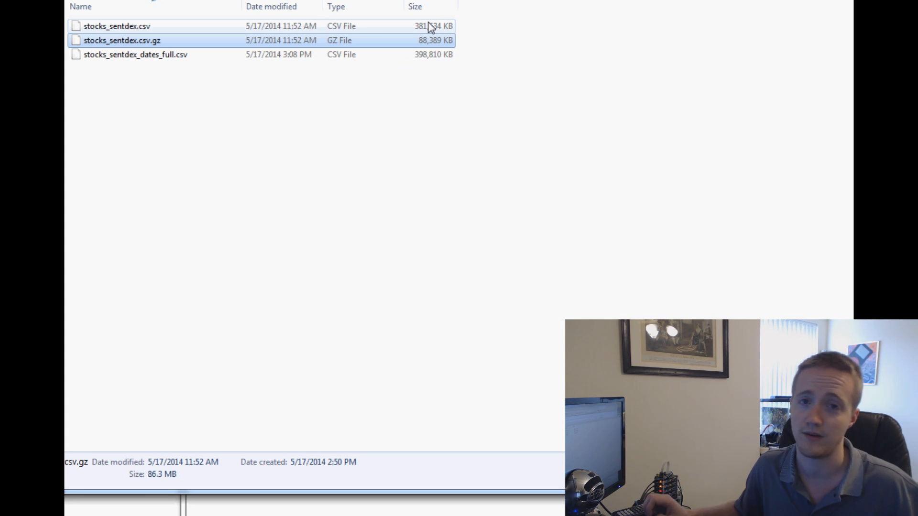
{"action": "left_click", "coordinate": [135, 54]}
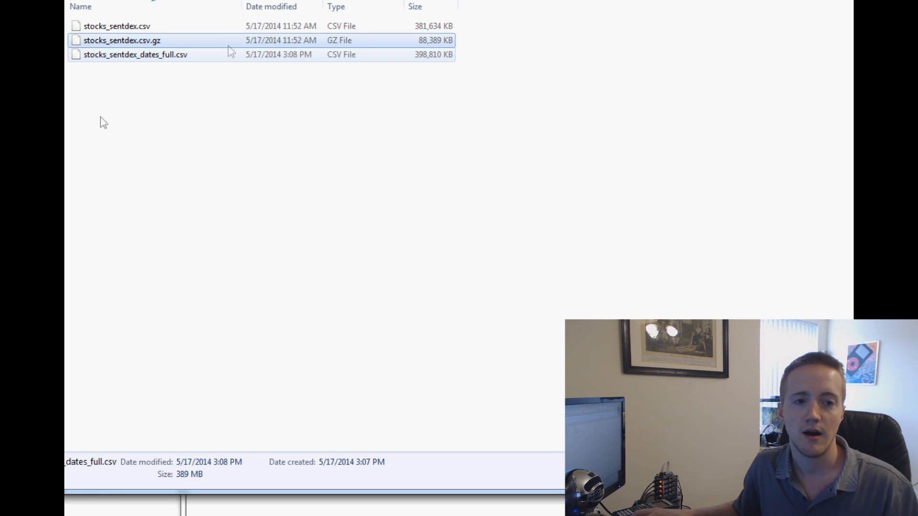
{"action": "left_click", "coordinate": [122, 41]}
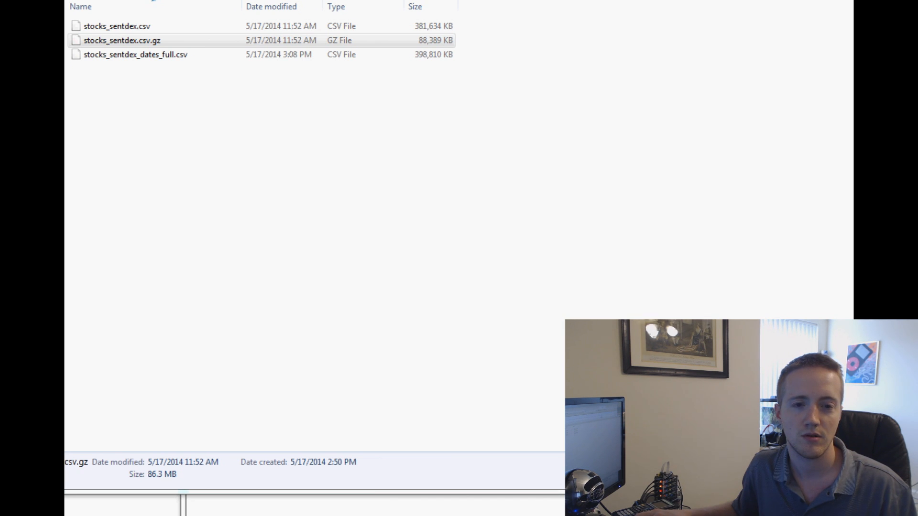
{"action": "mouse_move", "coordinate": [580, 47]}
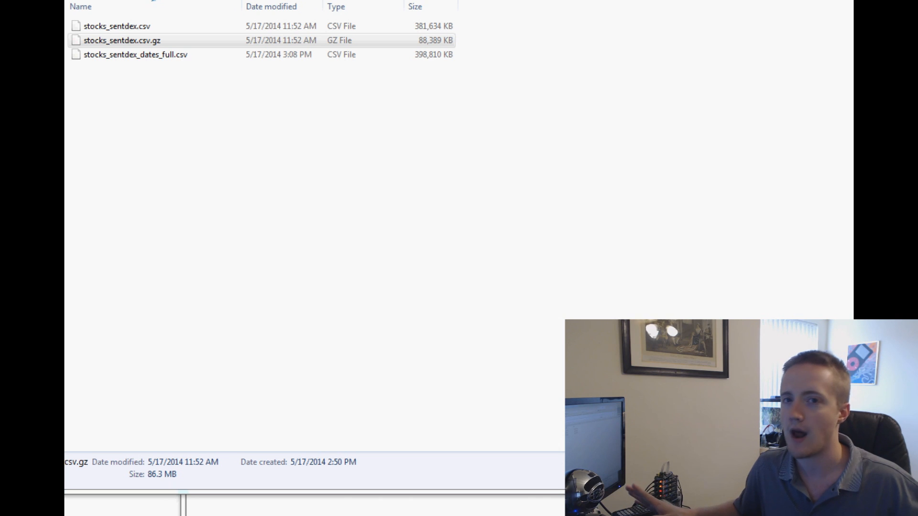
{"action": "right_click", "coordinate": [134, 54]}
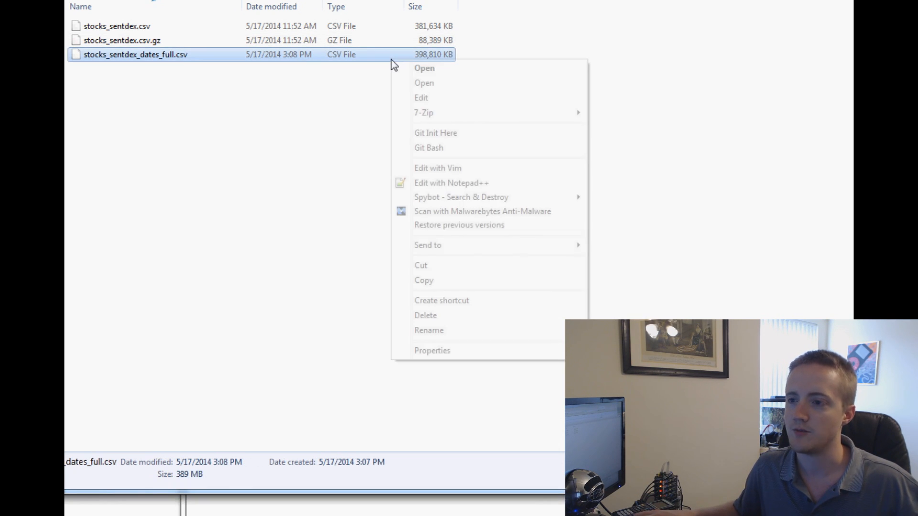
{"action": "left_click", "coordinate": [450, 182]}
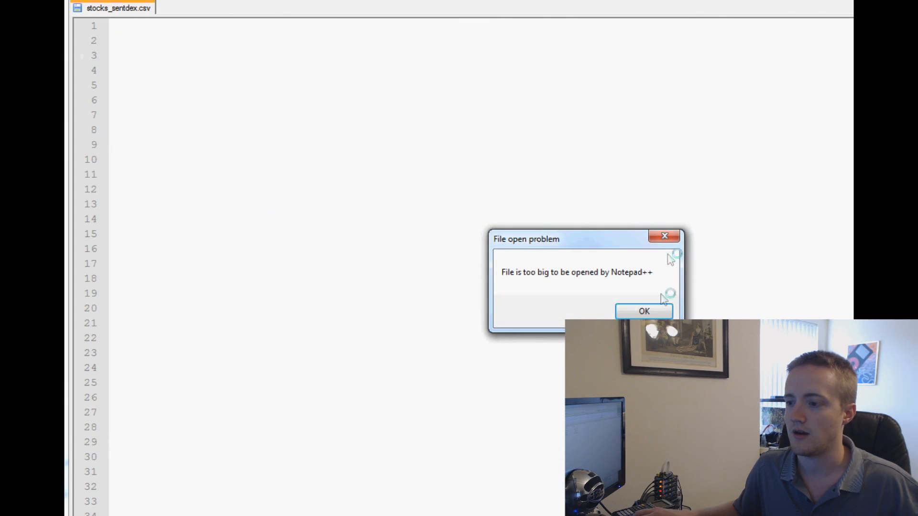
{"action": "left_click", "coordinate": [644, 311]}
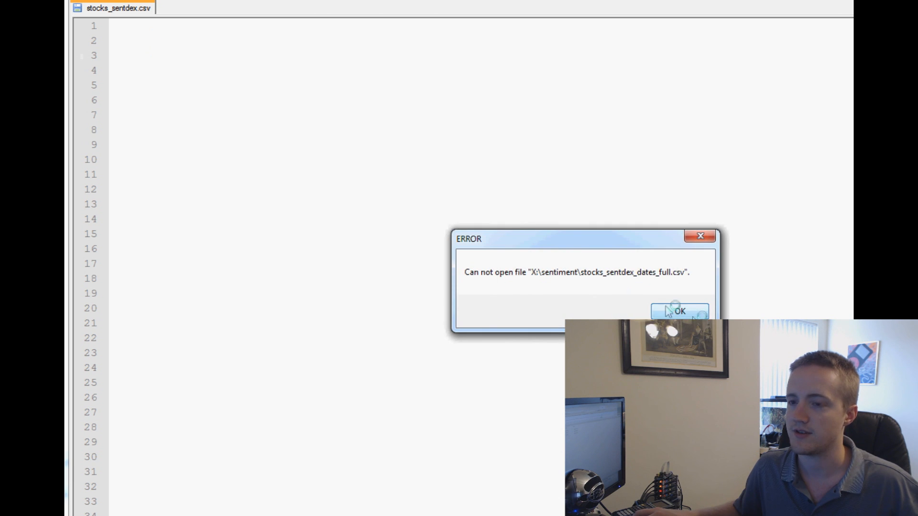
{"action": "left_click", "coordinate": [678, 310]}
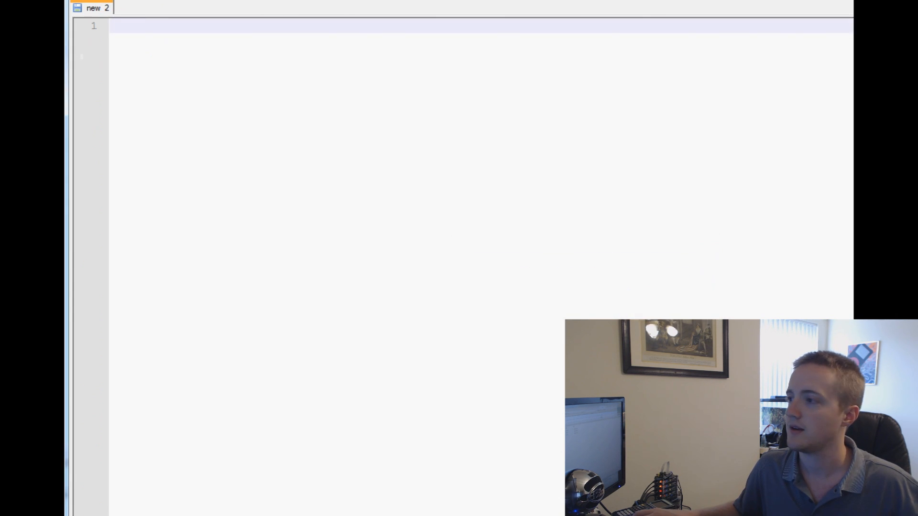
{"action": "right_click", "coordinate": [135, 53]}
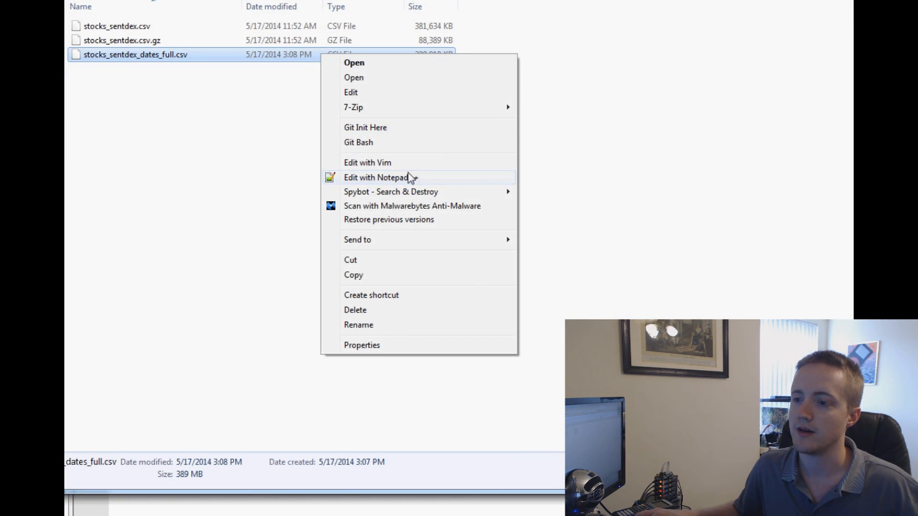
{"action": "left_click", "coordinate": [376, 178]}
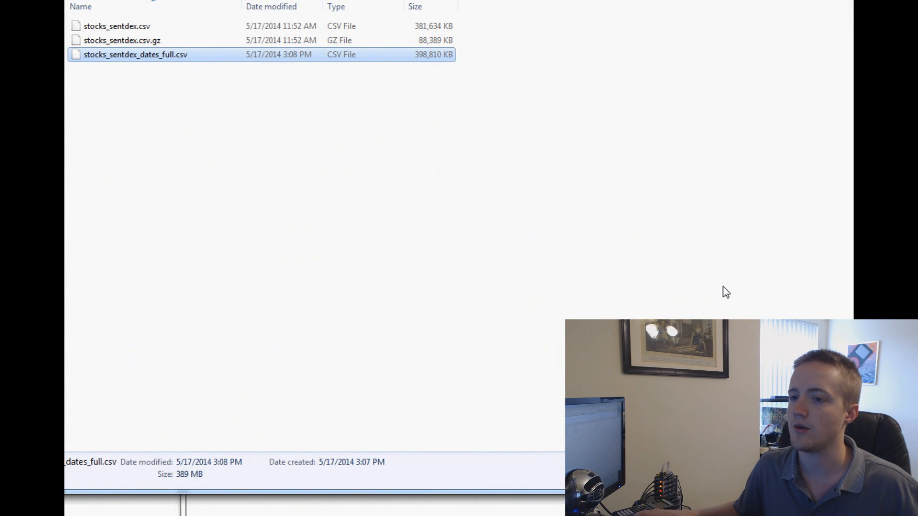
{"action": "mouse_move", "coordinate": [719, 287]}
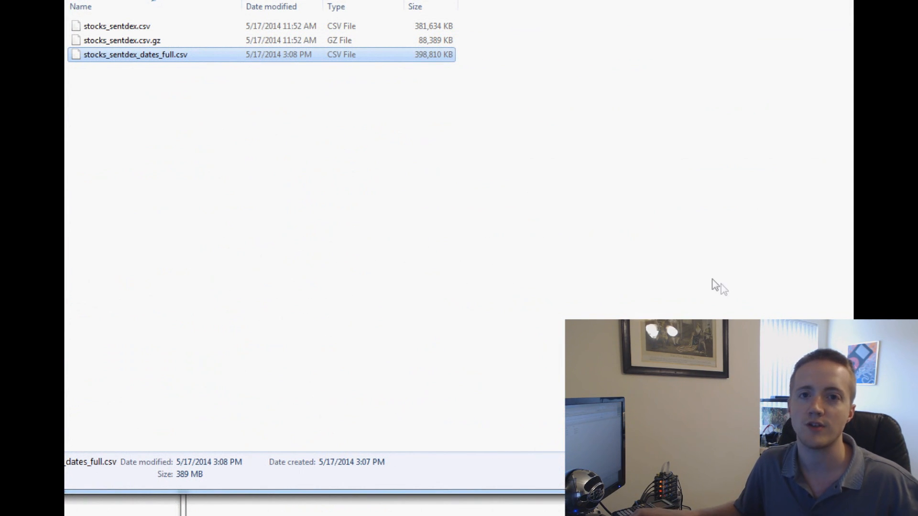
{"action": "mouse_move", "coordinate": [718, 285]}
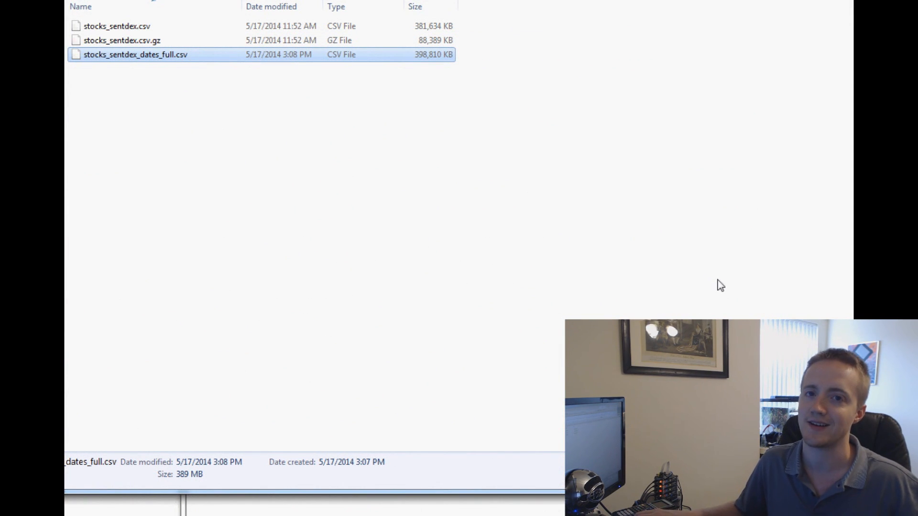